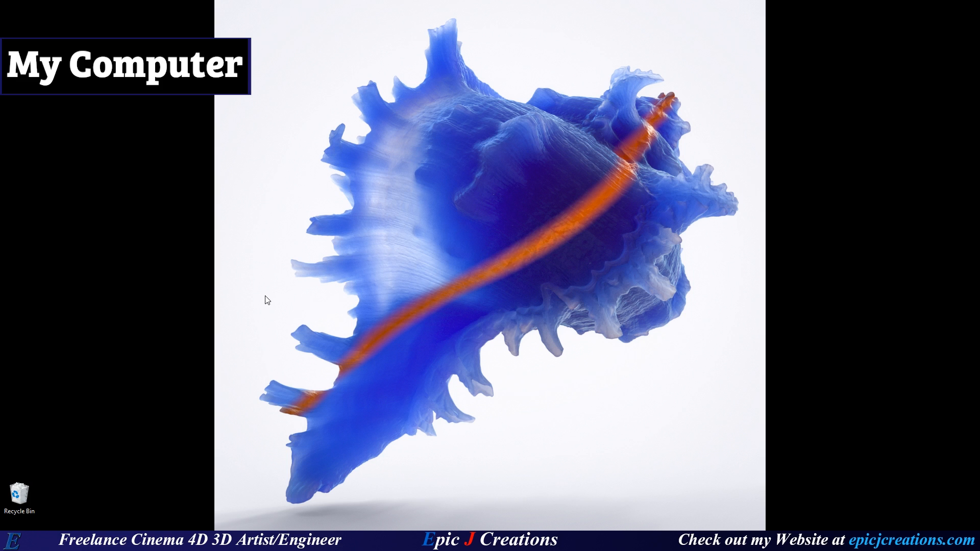
{"action": "mouse_move", "coordinate": [281, 306]}
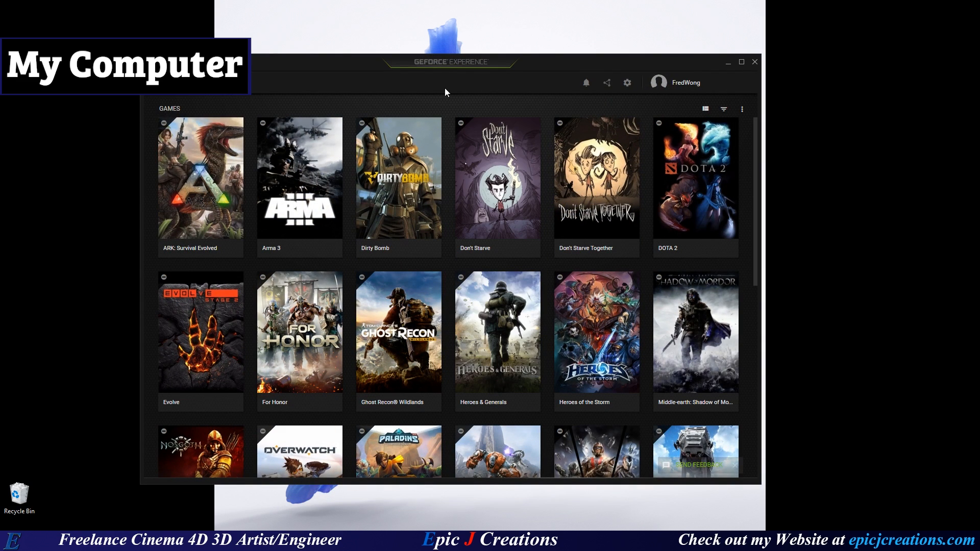
{"action": "mouse_move", "coordinate": [460, 76]}
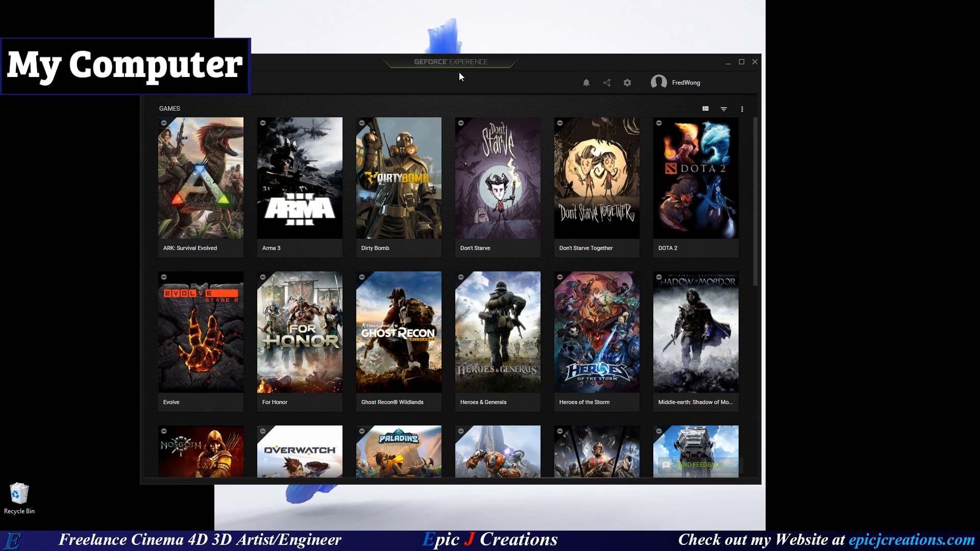
{"action": "mouse_move", "coordinate": [966, 24]}
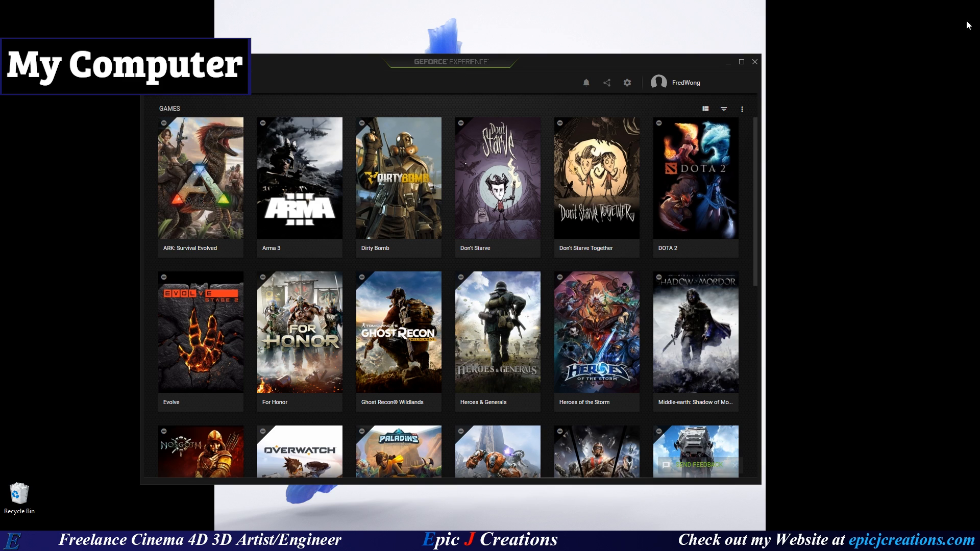
{"action": "mouse_move", "coordinate": [952, 10]}
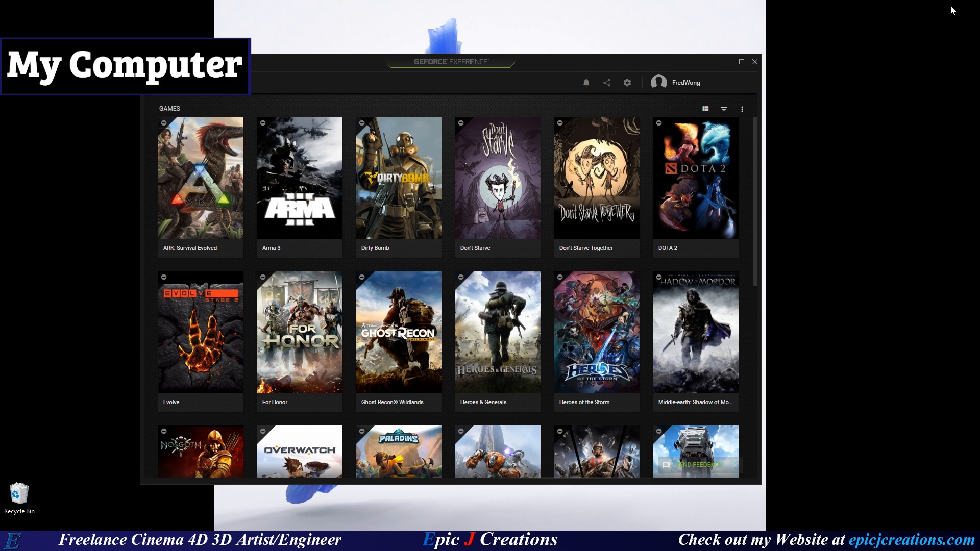
{"action": "mouse_move", "coordinate": [818, 204]}
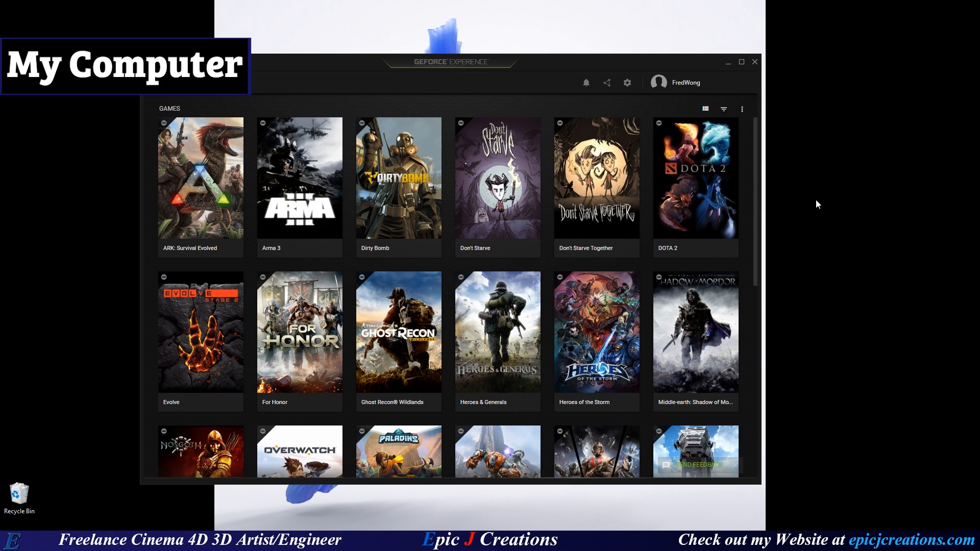
{"action": "mouse_move", "coordinate": [808, 216]}
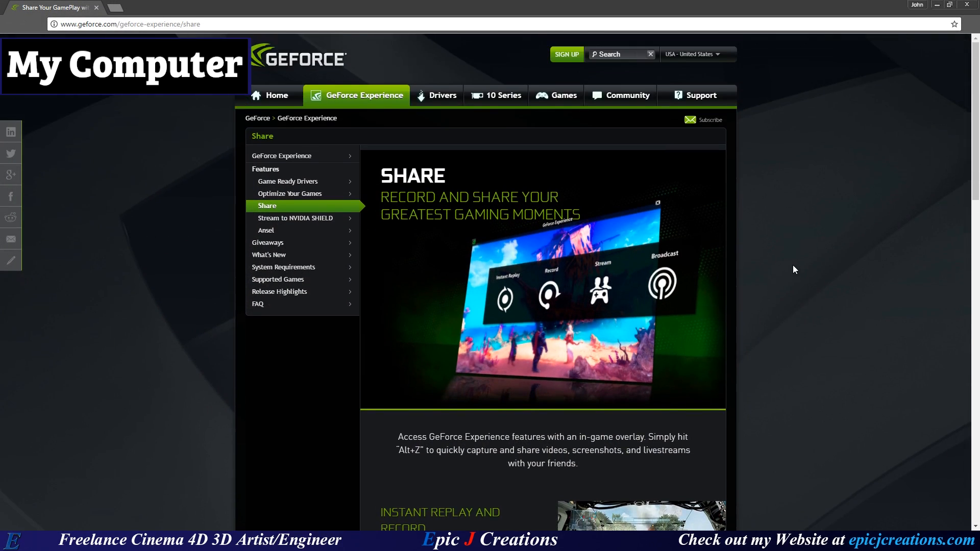
{"action": "mouse_move", "coordinate": [785, 260]}
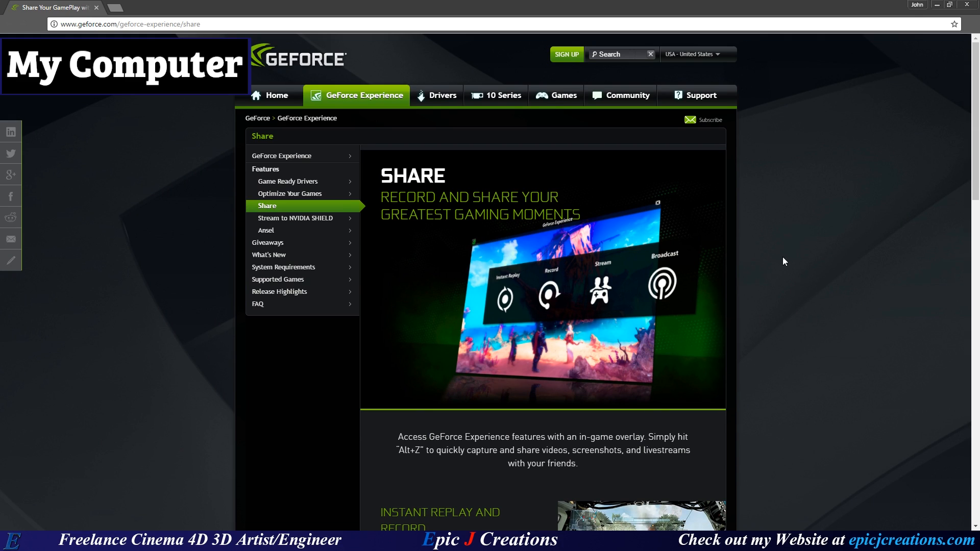
{"action": "mouse_move", "coordinate": [592, 205]}
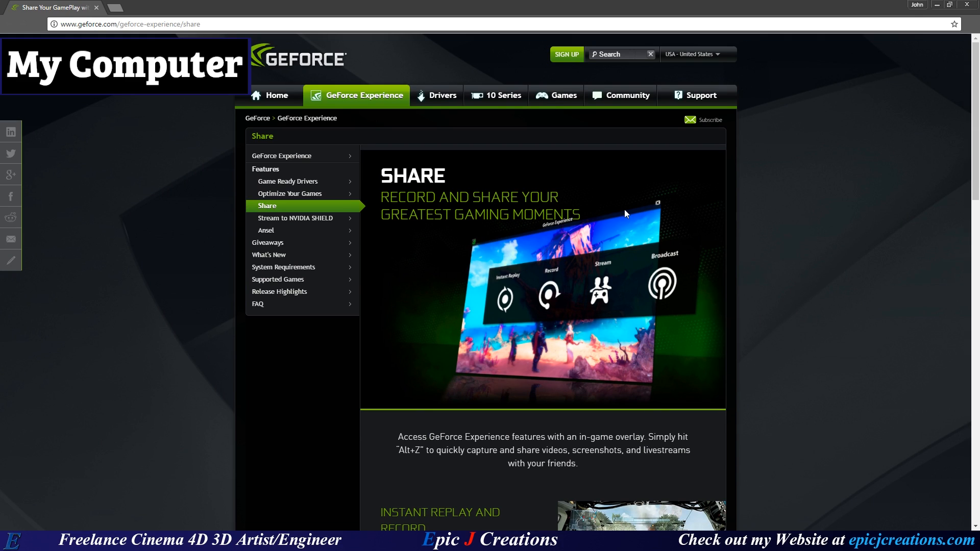
{"action": "mouse_move", "coordinate": [655, 223]}
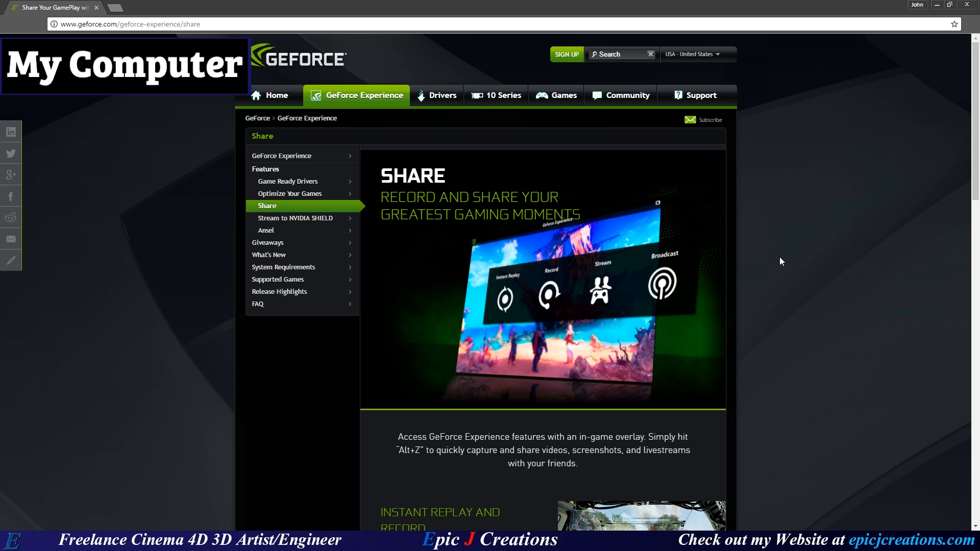
{"action": "mouse_move", "coordinate": [596, 275]}
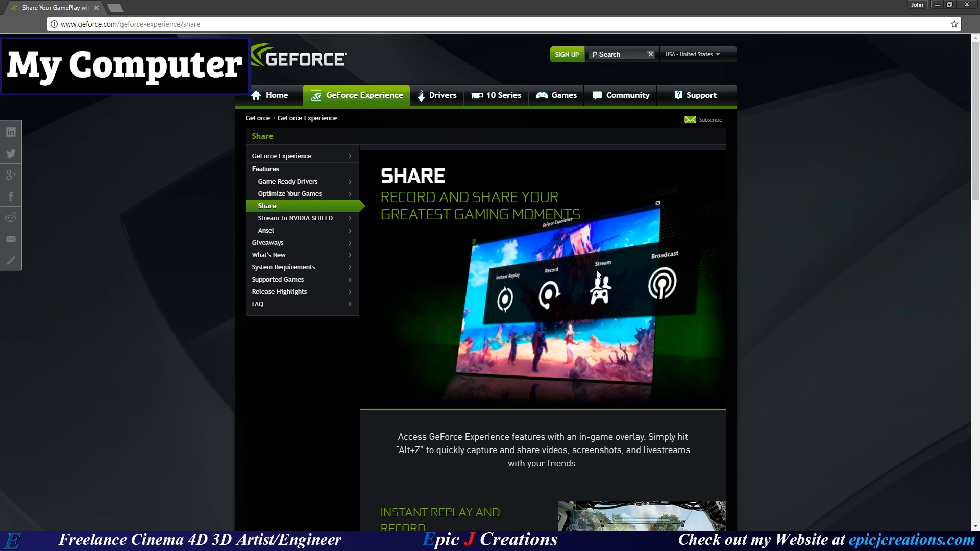
Step: Scroll the Share page down to the Instant Replay and Record section
{"action": "scroll", "scroll_direction": "down", "scroll_amount": 3}
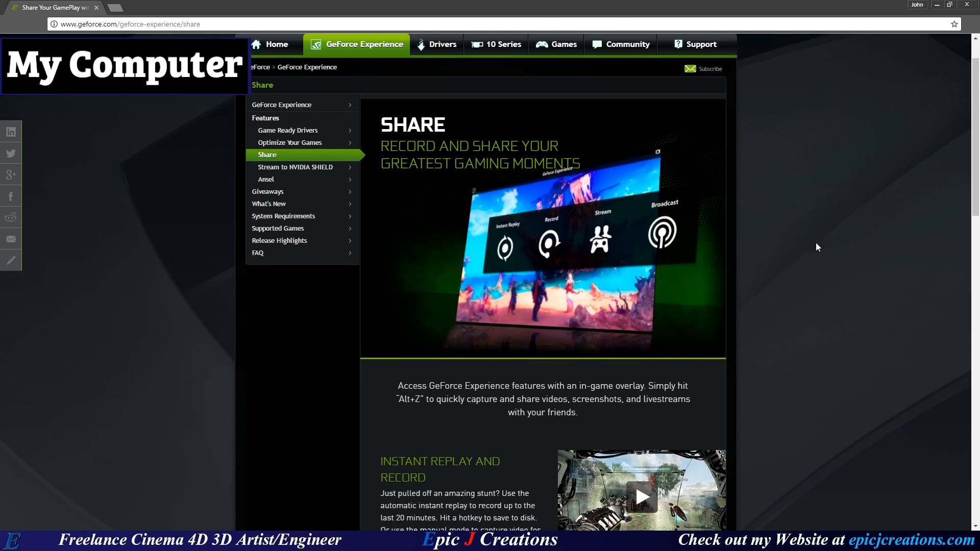
{"action": "mouse_move", "coordinate": [810, 223]}
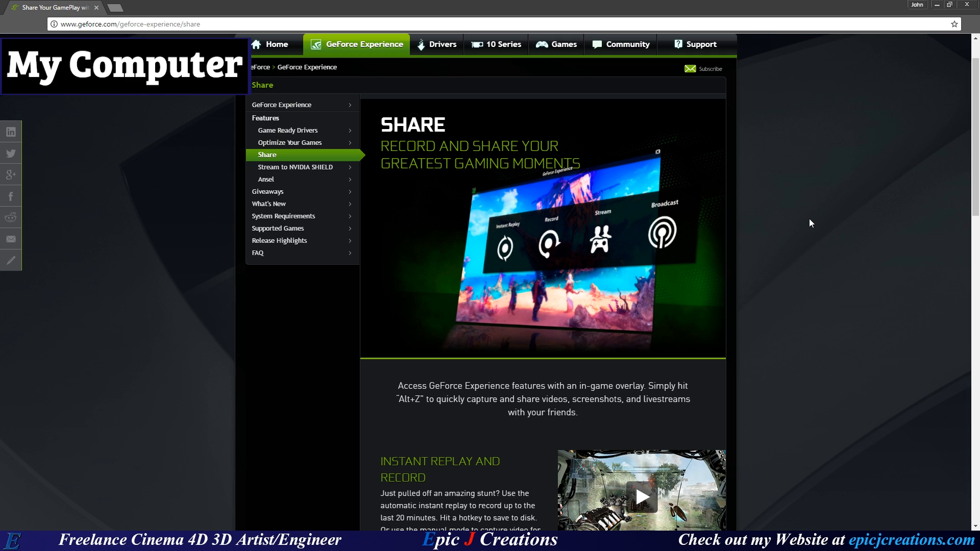
{"action": "mouse_move", "coordinate": [743, 249]}
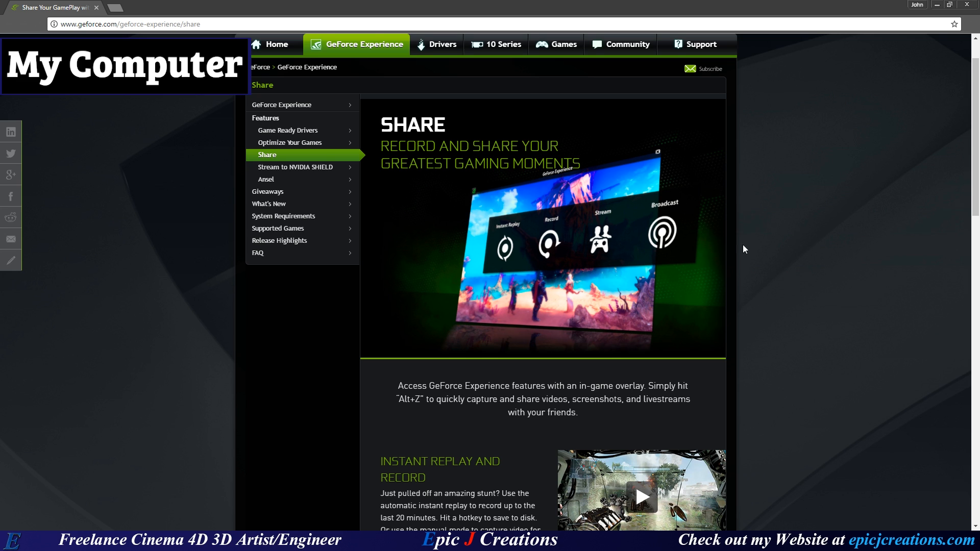
Step: Scroll past Screenshot Capture and Broadcast to the Join Your Friend's Game section
{"action": "scroll", "scroll_direction": "down", "scroll_amount": 3}
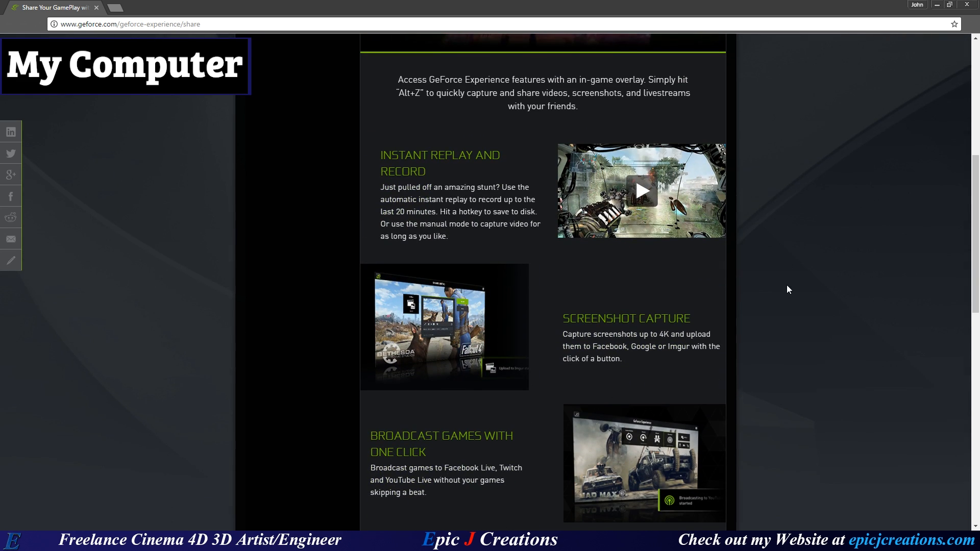
{"action": "scroll", "scroll_direction": "down", "scroll_amount": 3}
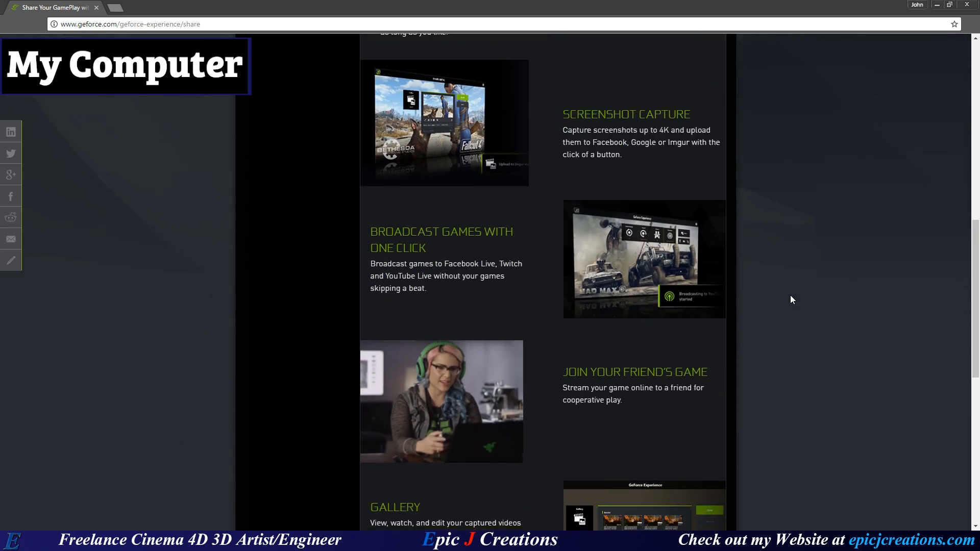
{"action": "scroll", "scroll_direction": "down", "scroll_amount": 3}
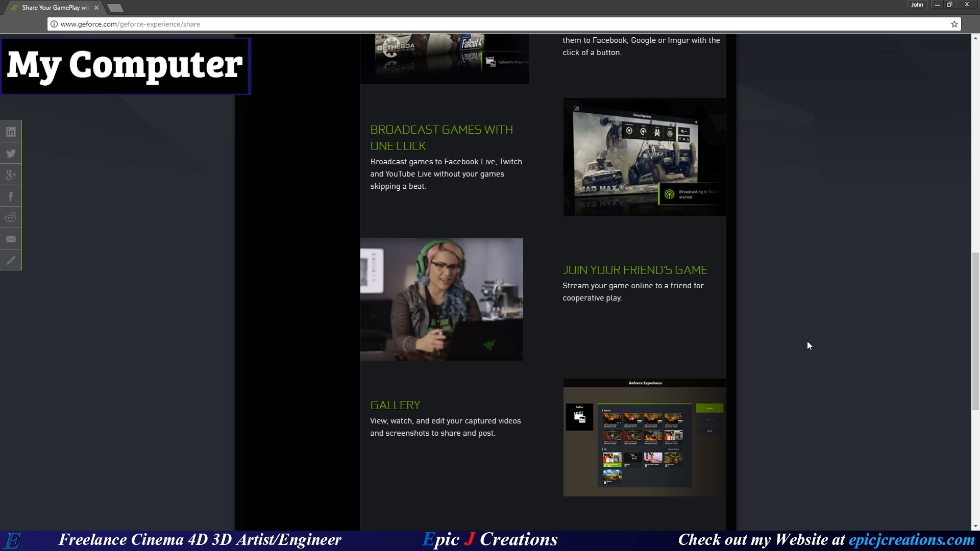
{"action": "mouse_move", "coordinate": [823, 287]}
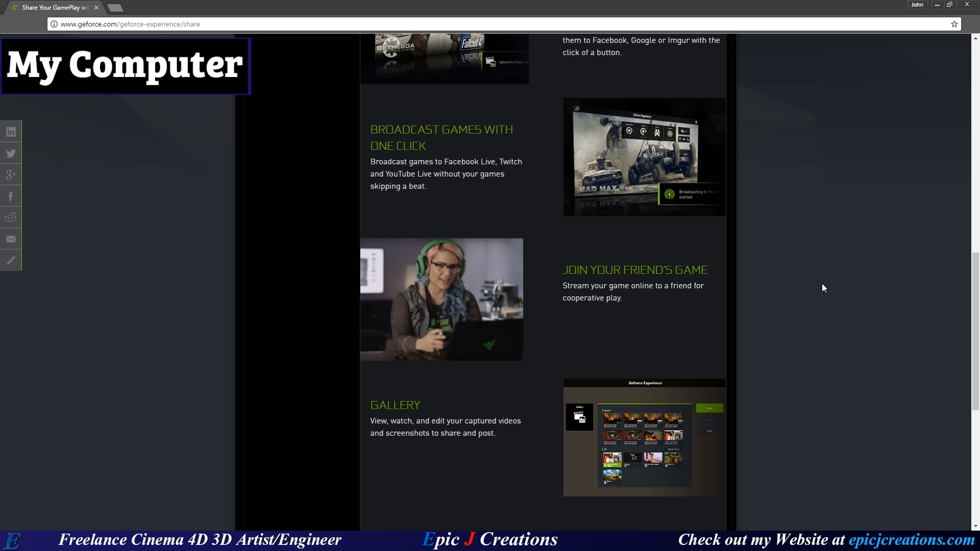
{"action": "mouse_move", "coordinate": [774, 283]}
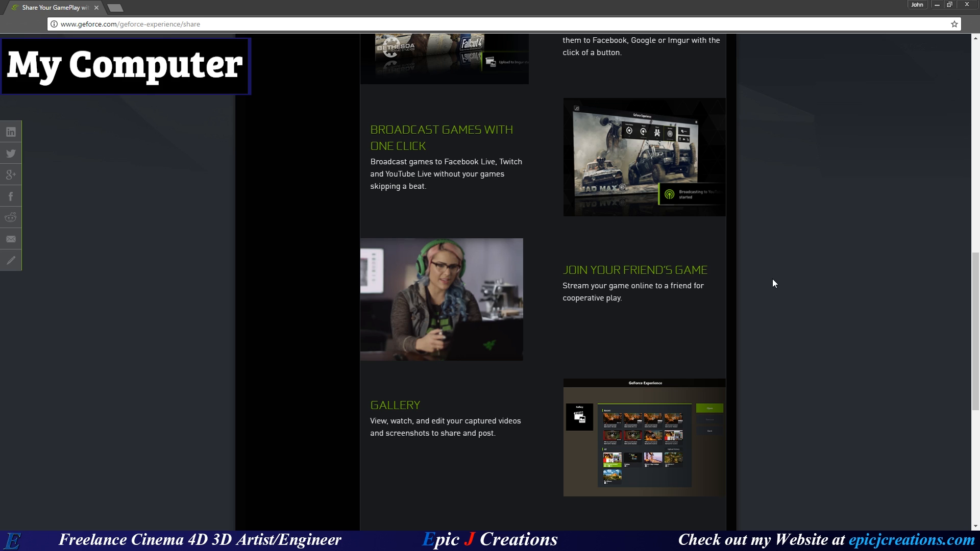
{"action": "mouse_move", "coordinate": [773, 328]}
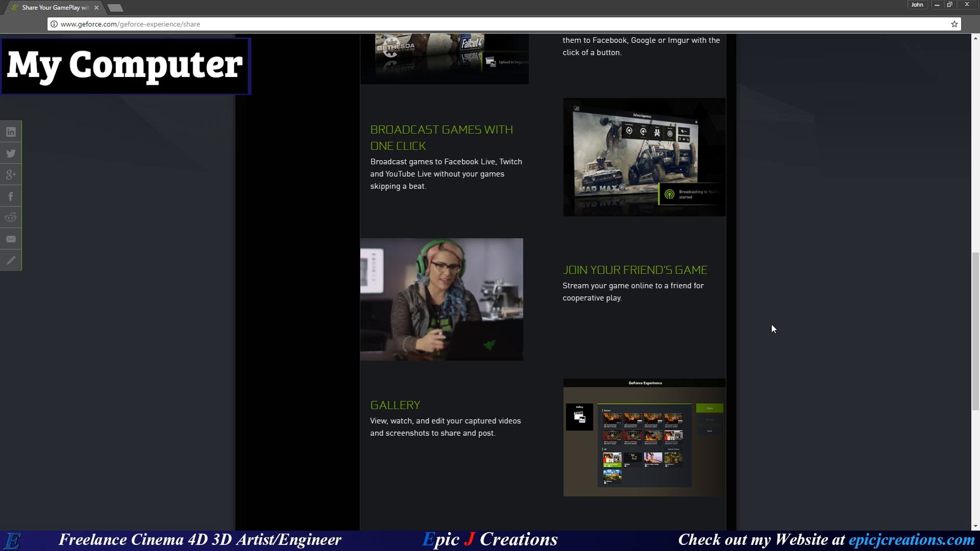
{"action": "scroll", "scroll_direction": "down", "scroll_amount": 3}
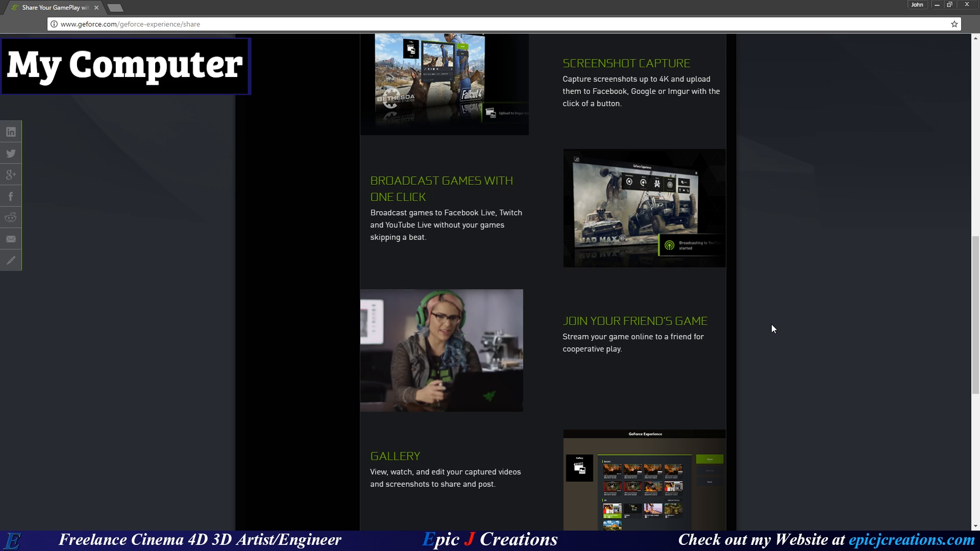
{"action": "mouse_move", "coordinate": [758, 325]}
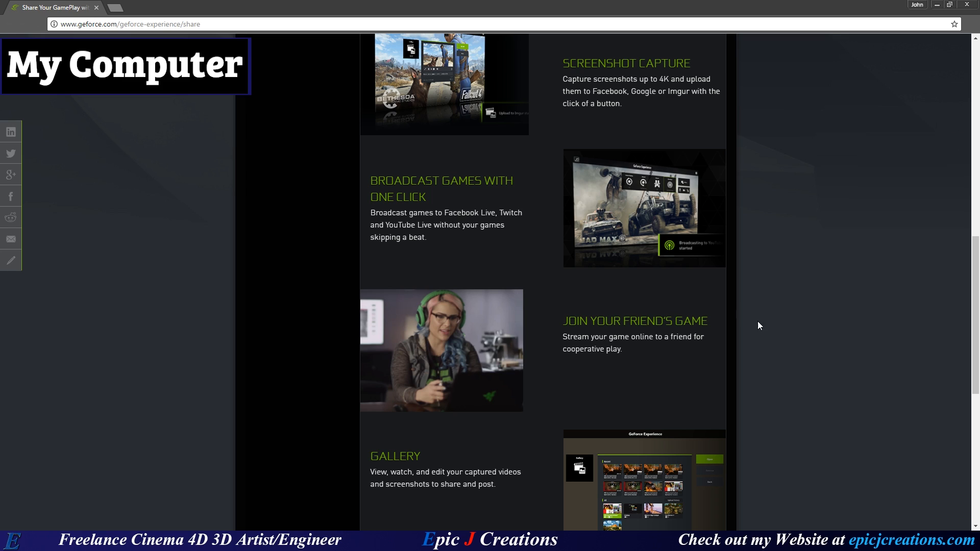
{"action": "mouse_move", "coordinate": [456, 332]}
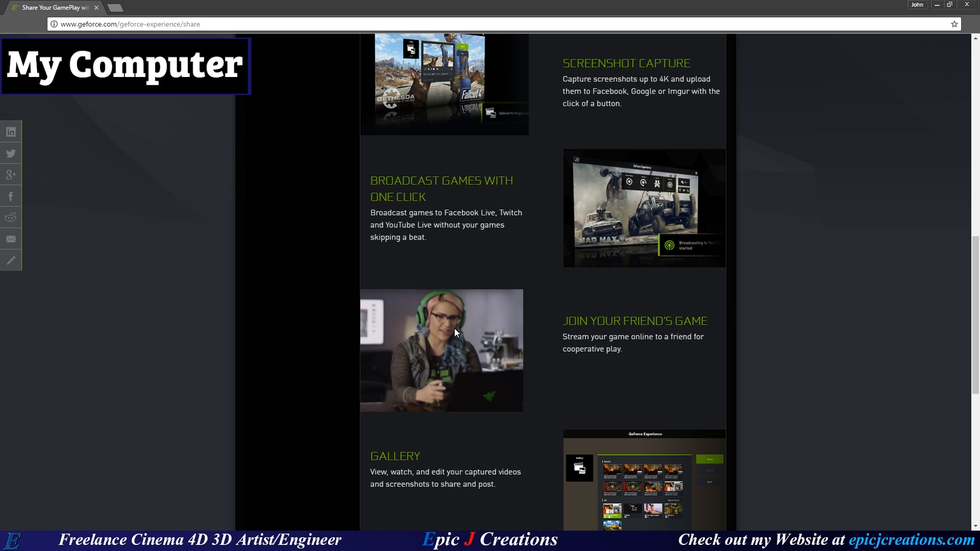
{"action": "mouse_move", "coordinate": [776, 115]}
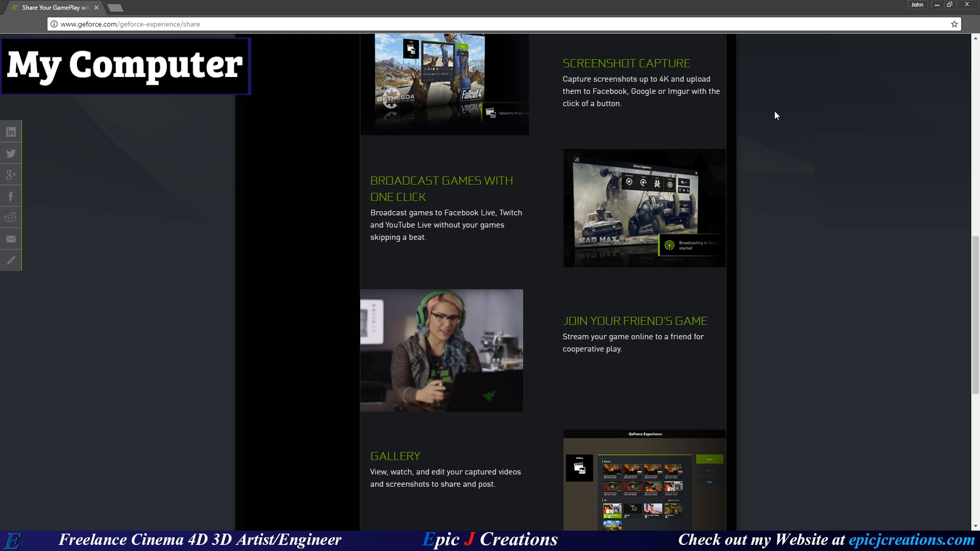
{"action": "mouse_move", "coordinate": [754, 318]}
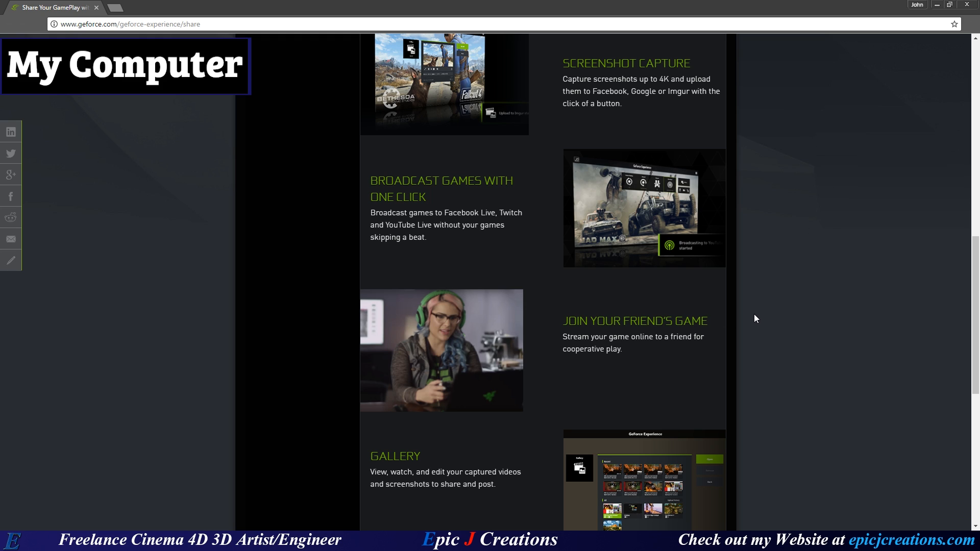
{"action": "mouse_move", "coordinate": [811, 386]}
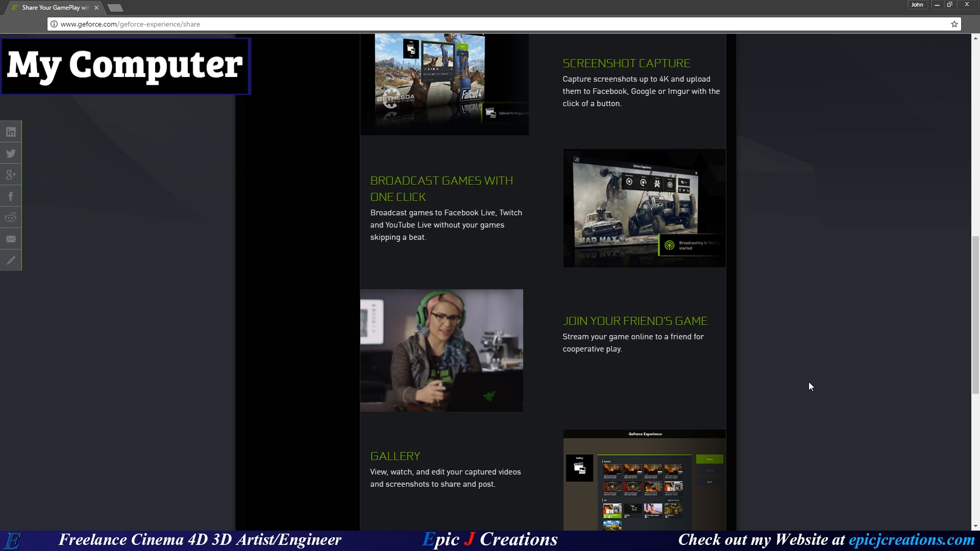
{"action": "mouse_move", "coordinate": [644, 234]}
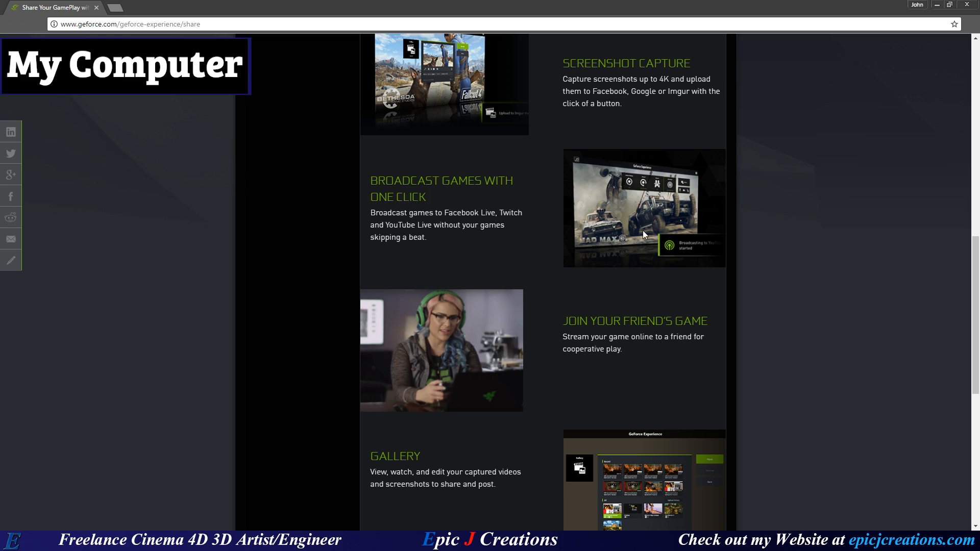
{"action": "mouse_move", "coordinate": [720, 311]}
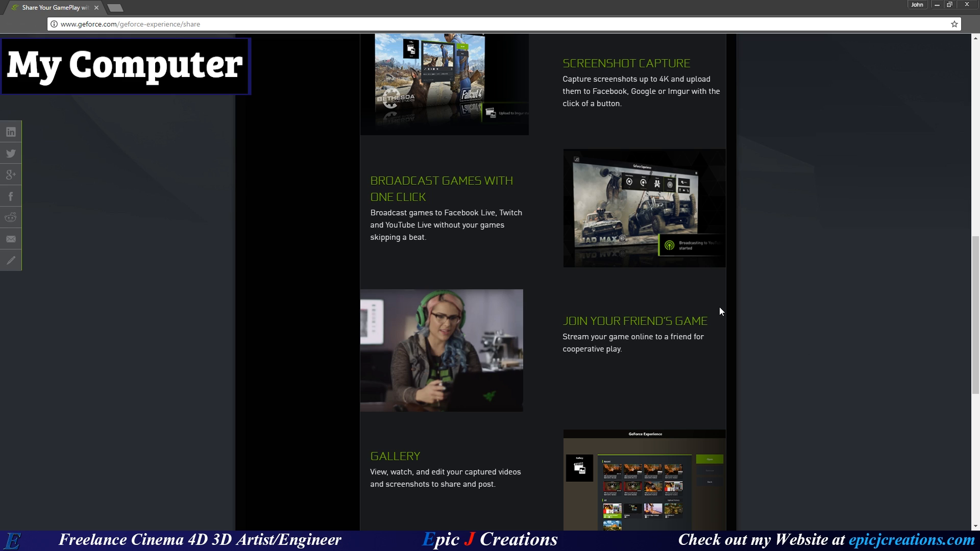
{"action": "mouse_move", "coordinate": [462, 261]}
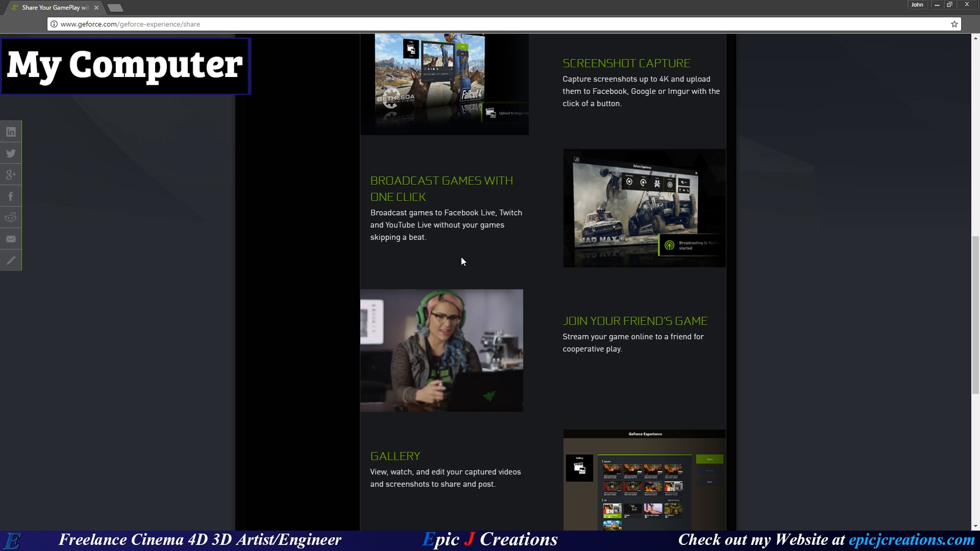
{"action": "mouse_move", "coordinate": [861, 361]}
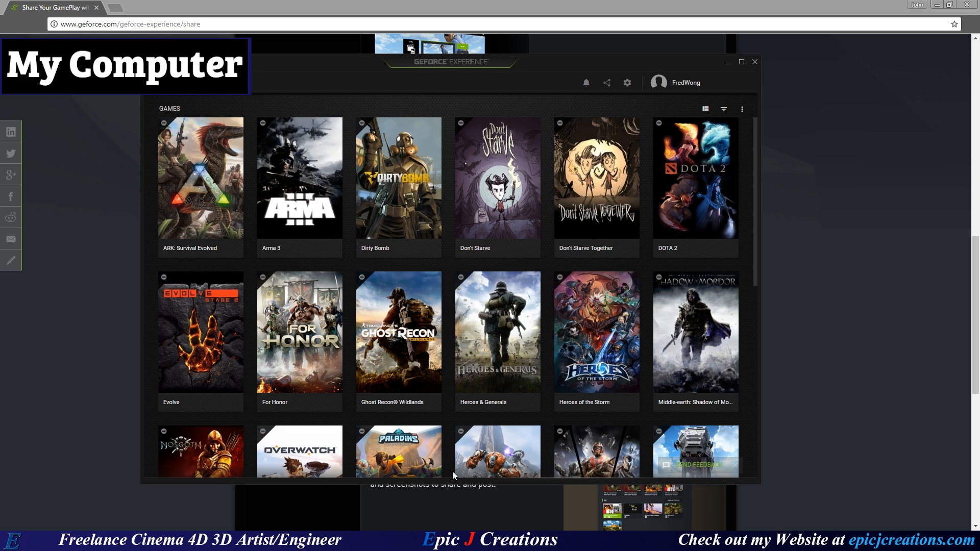
{"action": "mouse_move", "coordinate": [352, 93]}
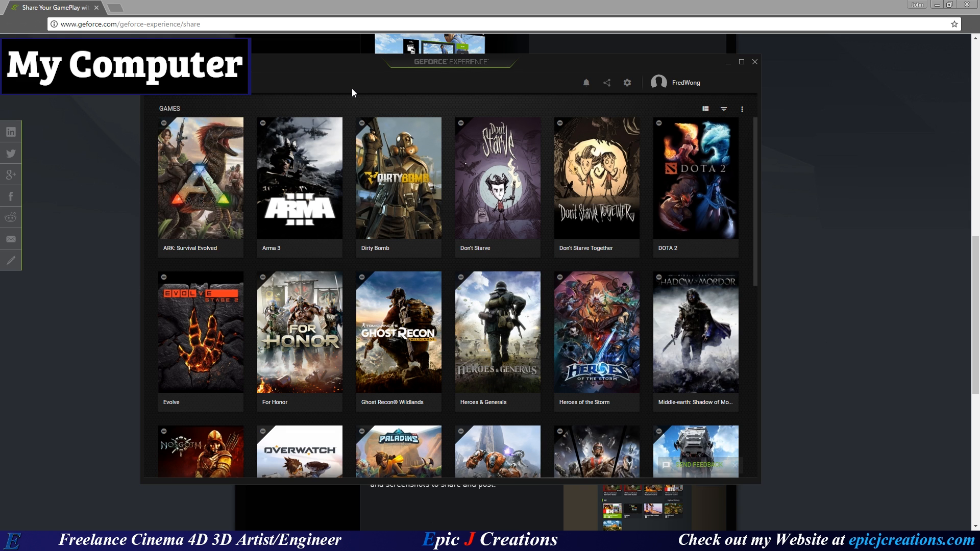
{"action": "mouse_move", "coordinate": [358, 85]}
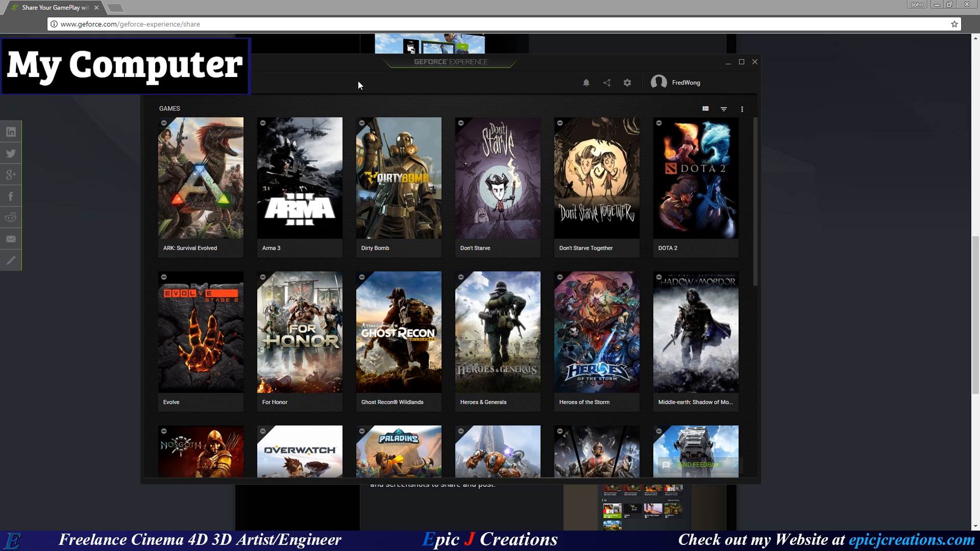
{"action": "mouse_move", "coordinate": [626, 82]}
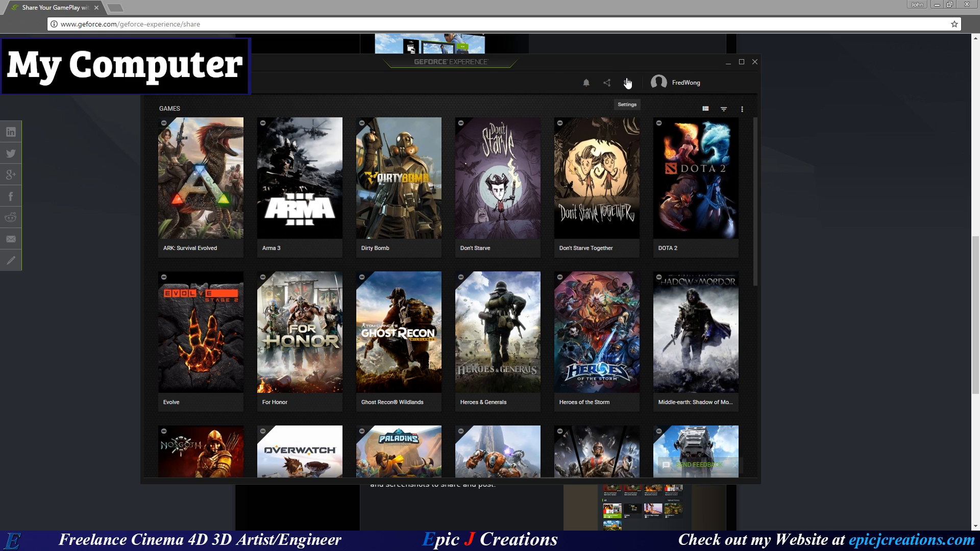
Step: Switch the SHARE toggle on in the General settings
{"action": "left_click", "coordinate": [627, 82]}
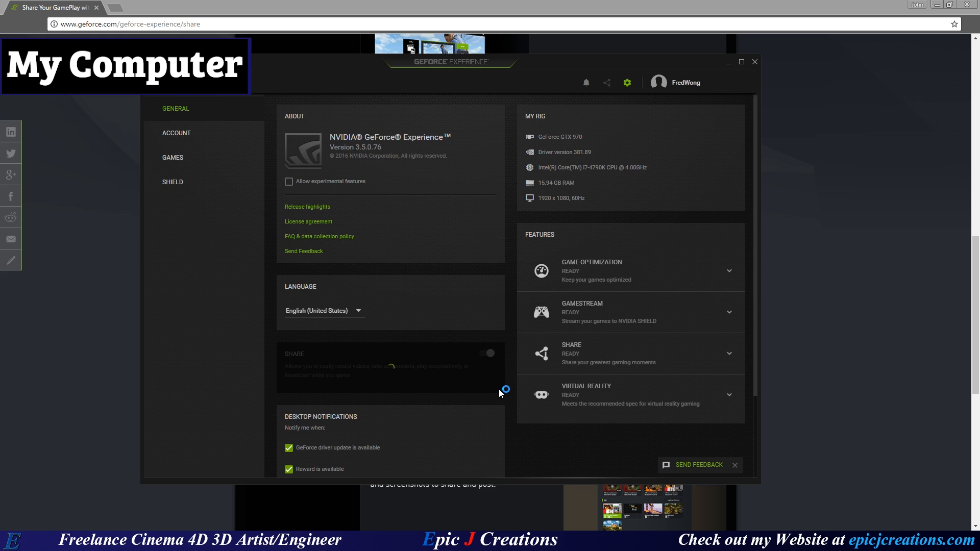
{"action": "left_click", "coordinate": [486, 353]}
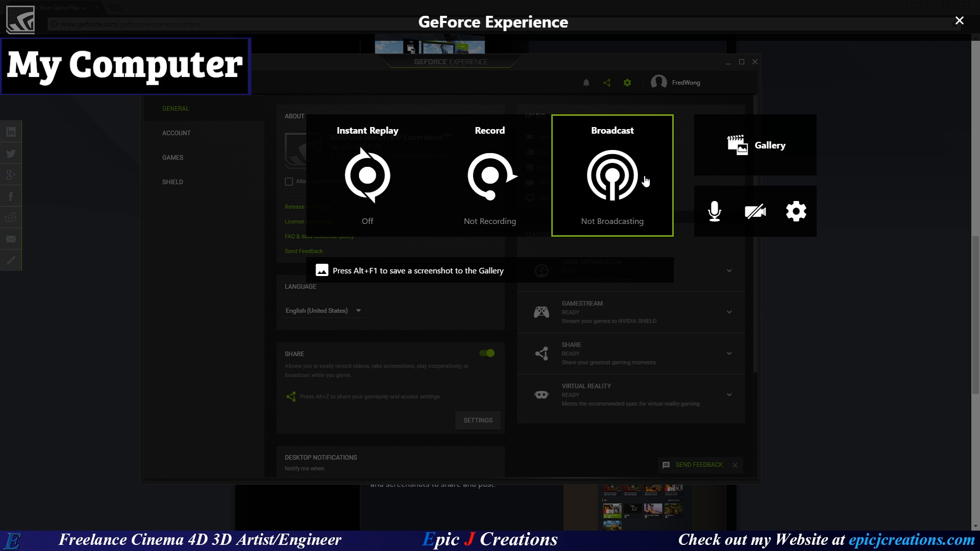
{"action": "mouse_move", "coordinate": [608, 190]}
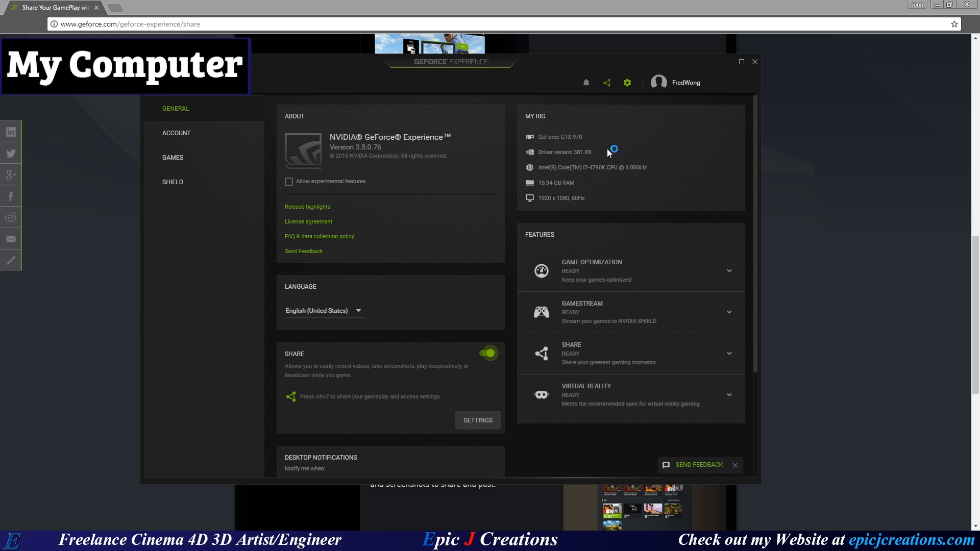
{"action": "mouse_move", "coordinate": [626, 83]}
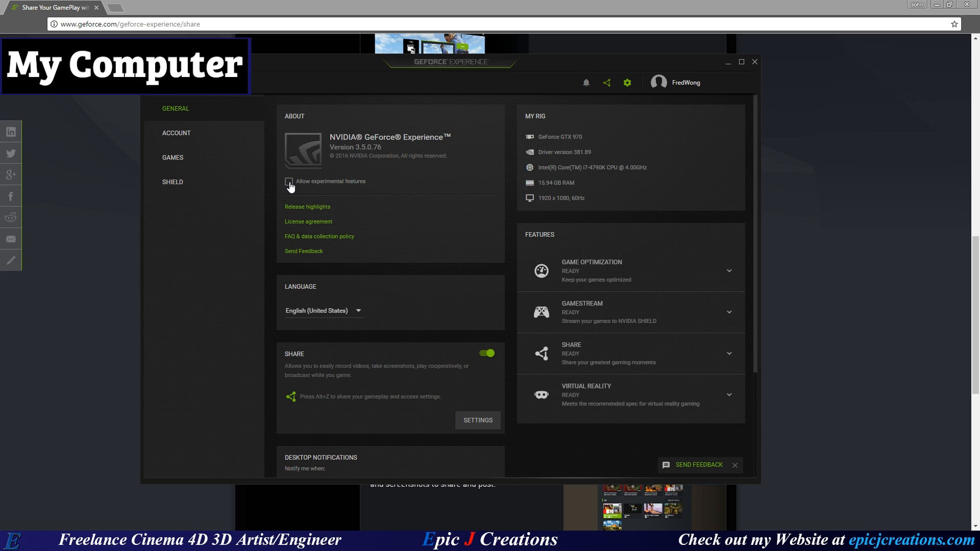
Step: Enable Allow experimental features, toggling it off once and back on
{"action": "left_click", "coordinate": [287, 181]}
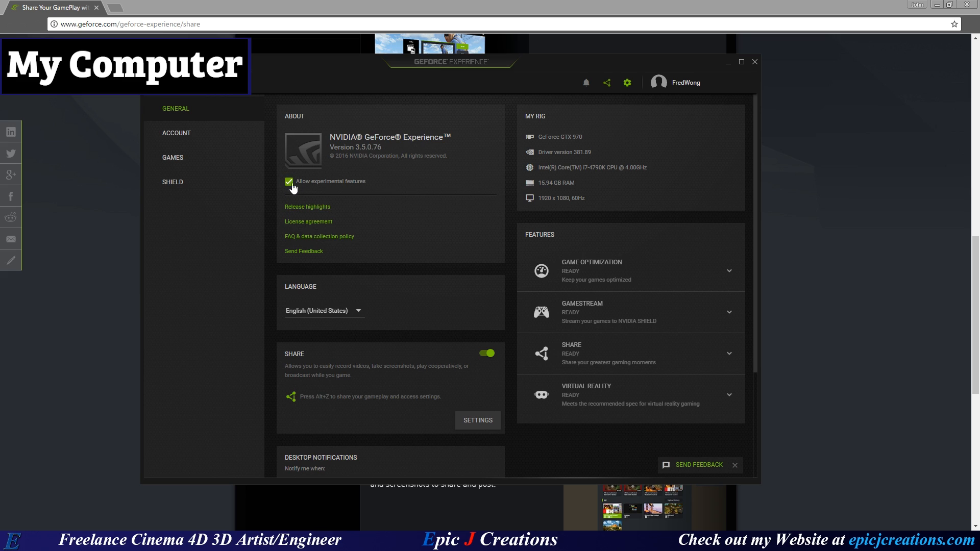
{"action": "mouse_move", "coordinate": [452, 232]}
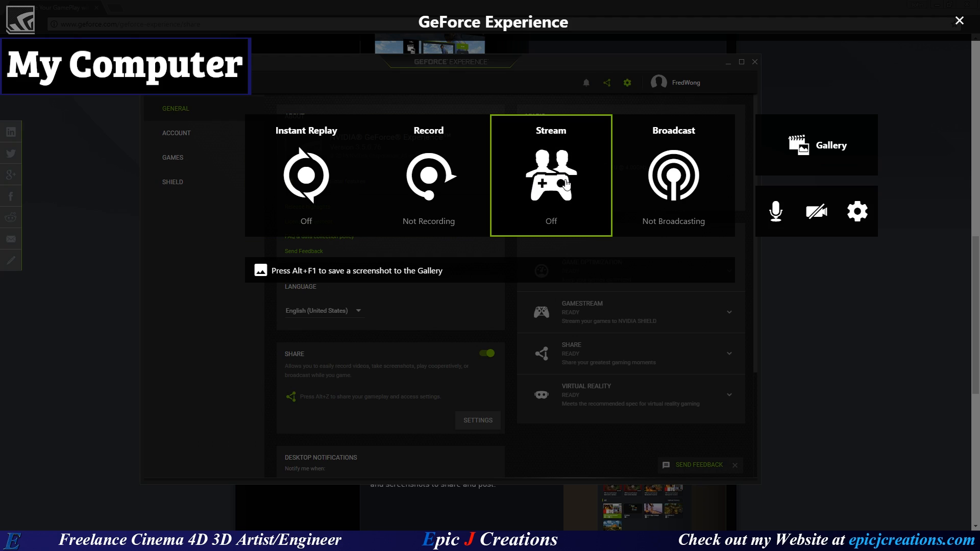
{"action": "mouse_move", "coordinate": [557, 160]}
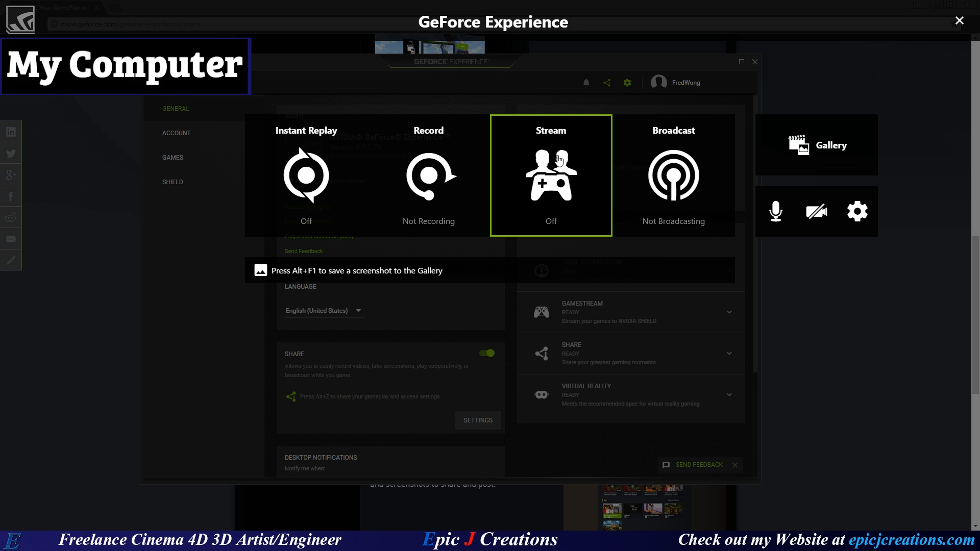
{"action": "mouse_move", "coordinate": [510, 268]}
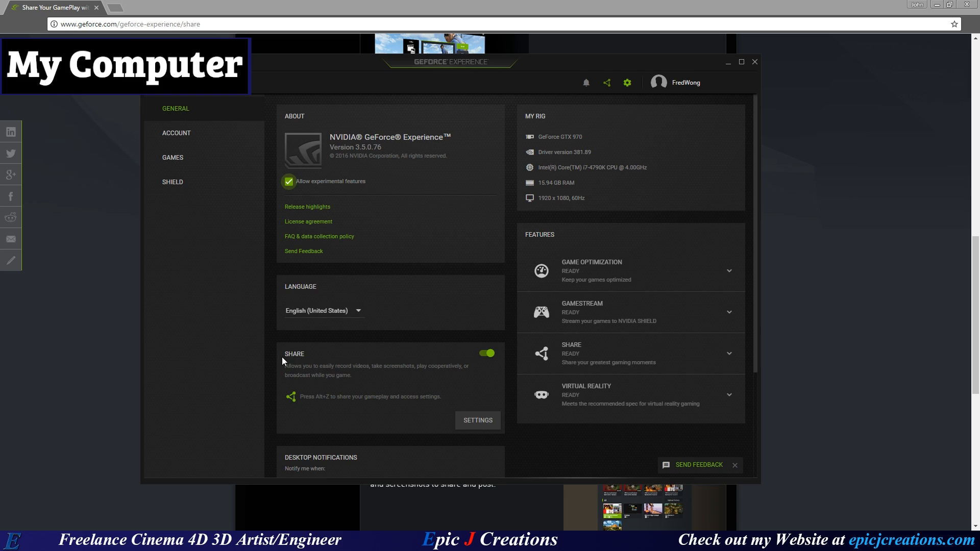
{"action": "mouse_move", "coordinate": [328, 167]}
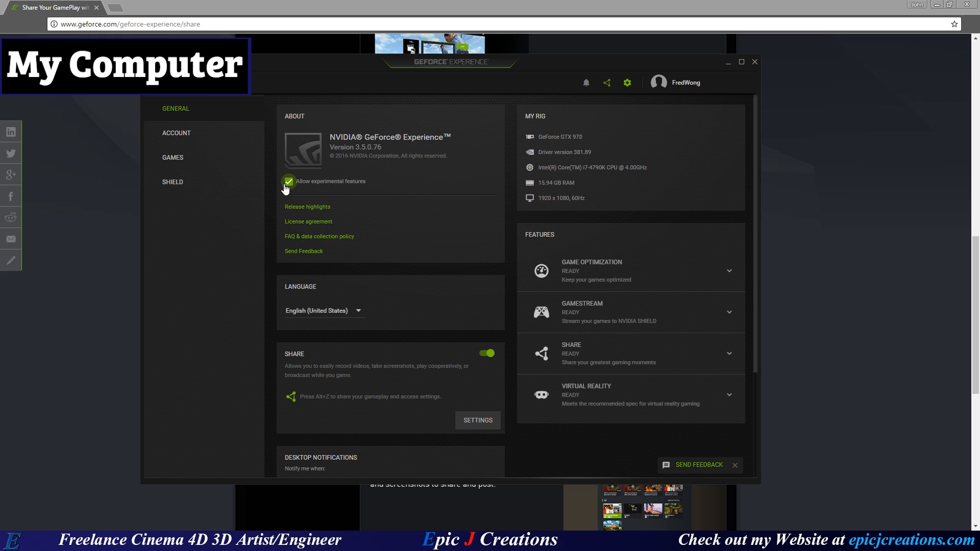
{"action": "left_click", "coordinate": [289, 181]}
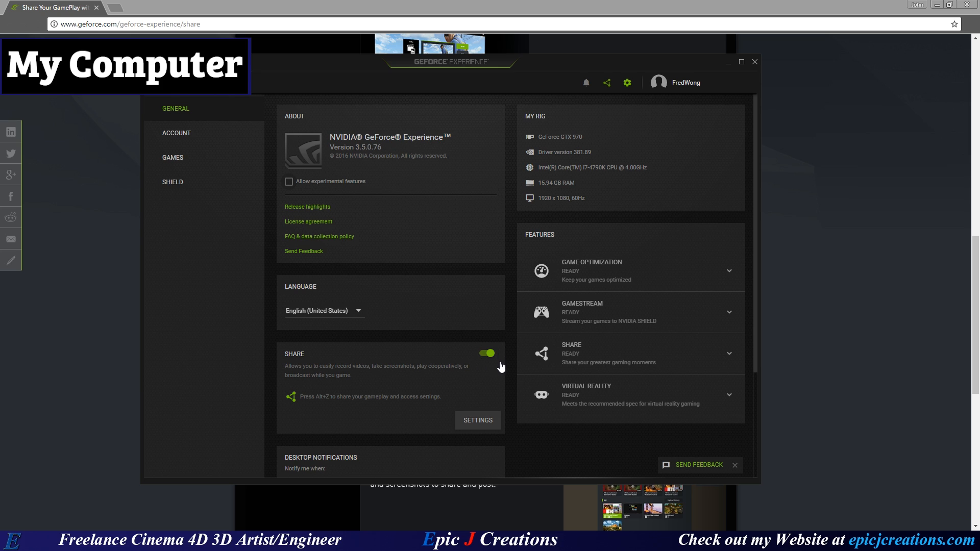
{"action": "left_click", "coordinate": [288, 181]}
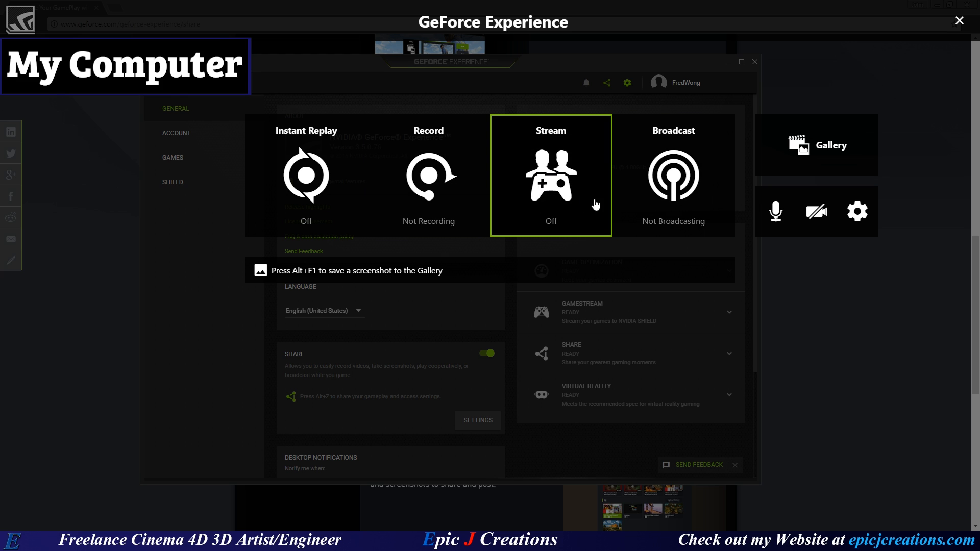
{"action": "mouse_move", "coordinate": [572, 205]}
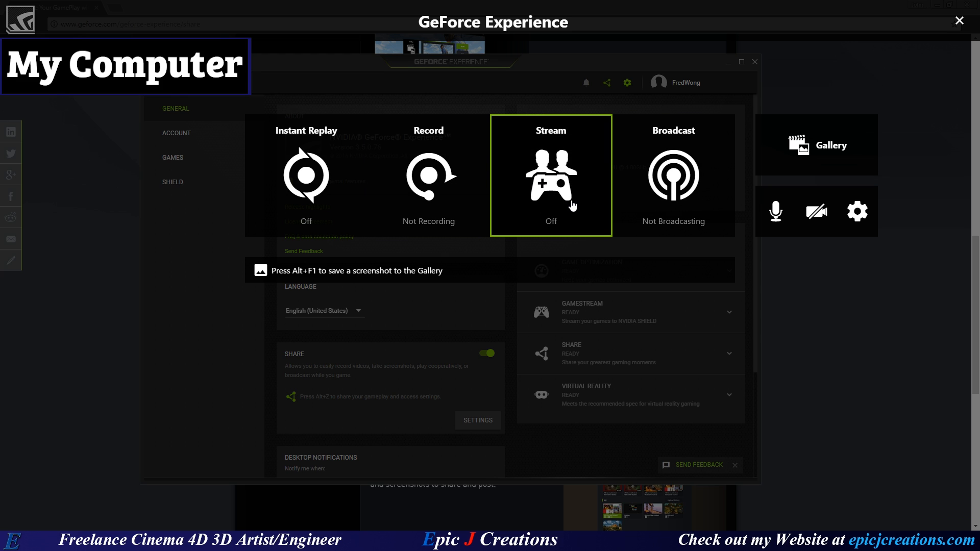
{"action": "mouse_move", "coordinate": [558, 157]}
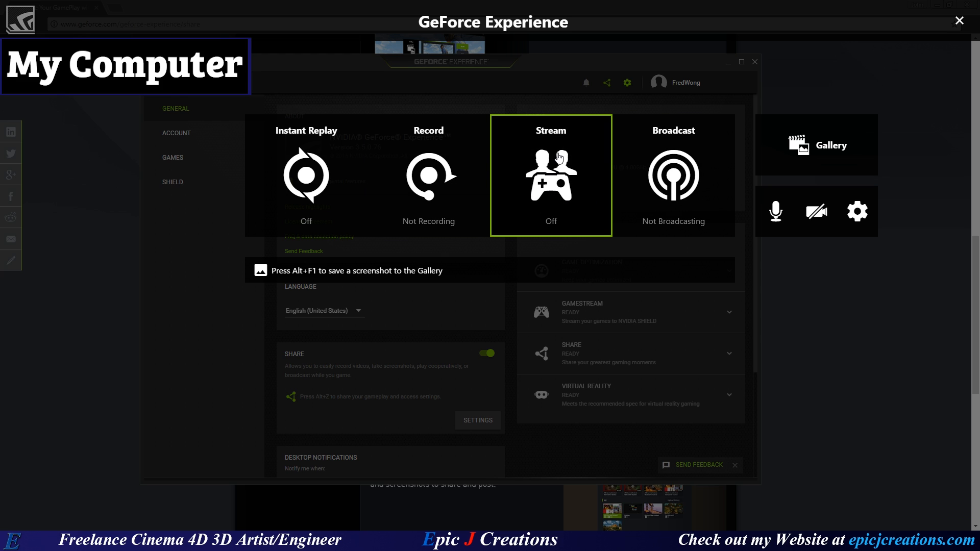
{"action": "mouse_move", "coordinate": [555, 150]}
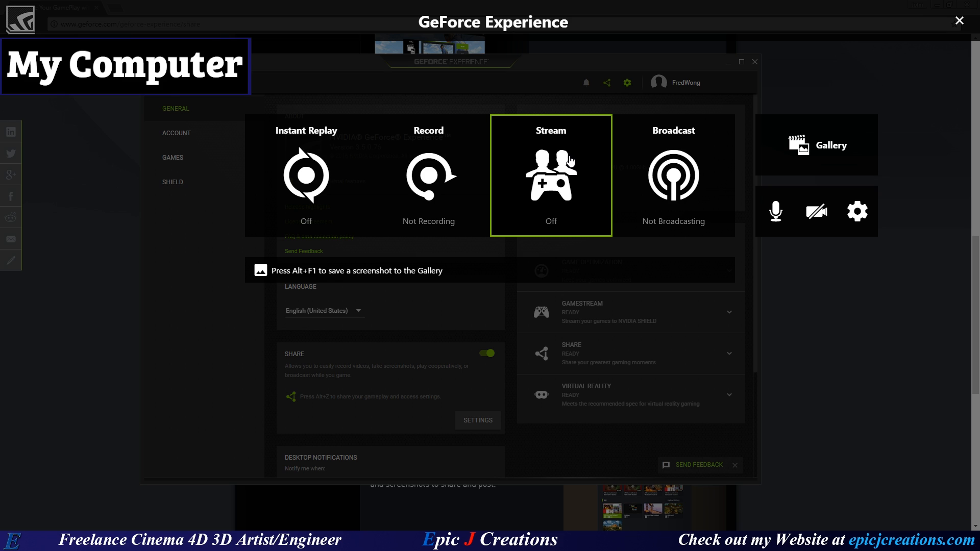
{"action": "mouse_move", "coordinate": [559, 180]}
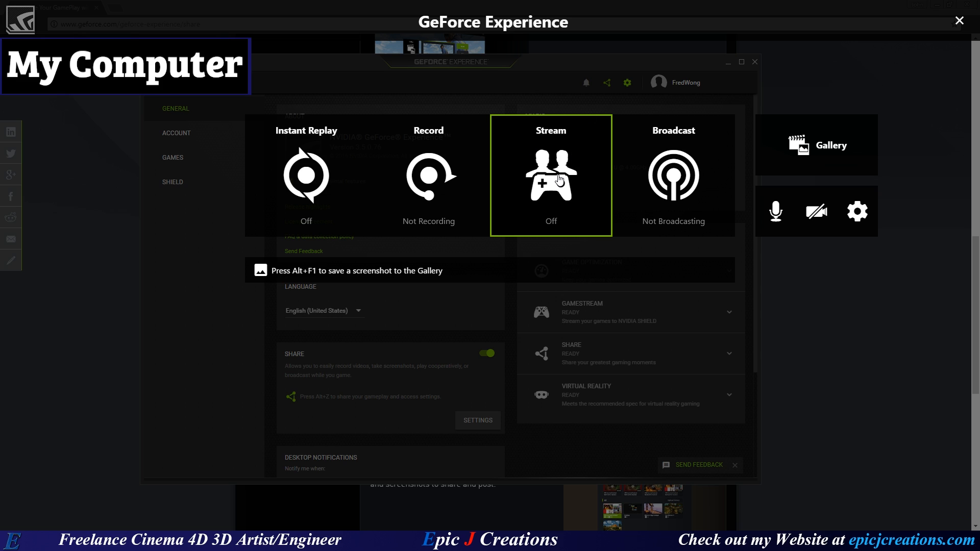
Step: Choose Stream in the overlay to reveal Send invite, Copy invite URL and Guest controls
{"action": "left_click", "coordinate": [551, 175]}
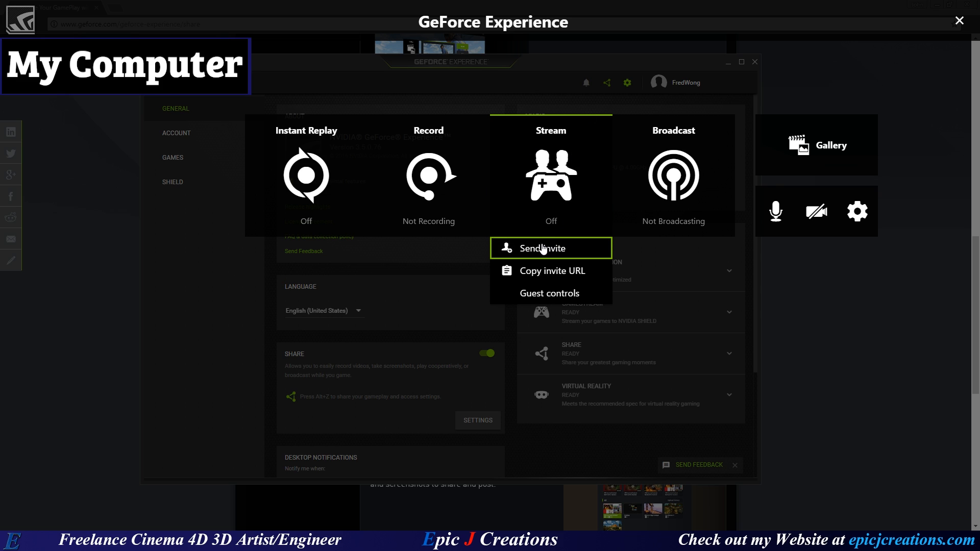
{"action": "mouse_move", "coordinate": [551, 270]}
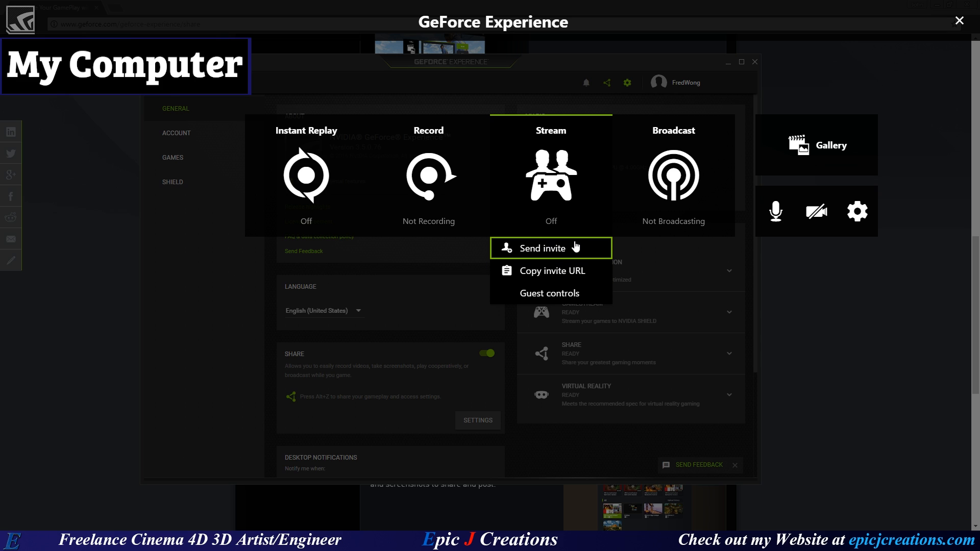
Step: Try Send invite, then close the 'supported game required' error
{"action": "left_click", "coordinate": [543, 248]}
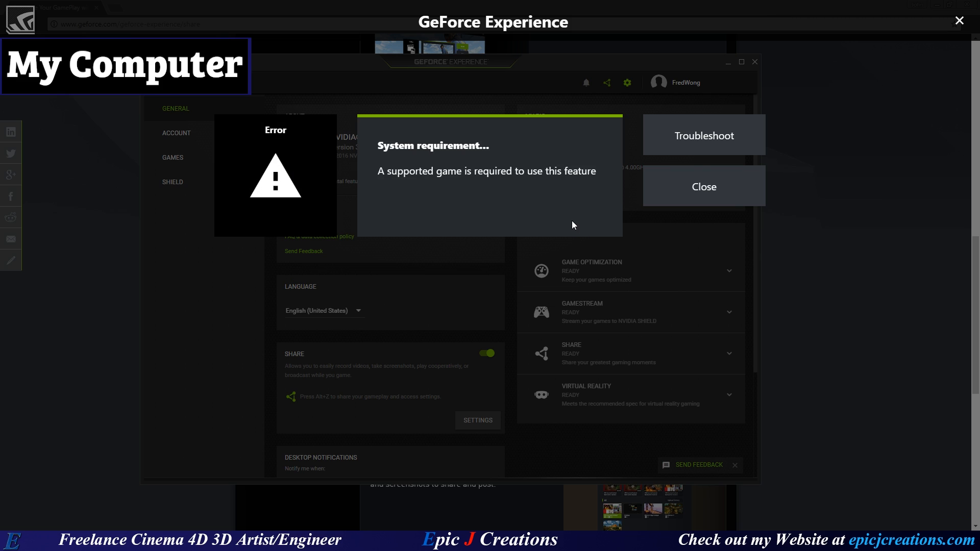
{"action": "mouse_move", "coordinate": [500, 184]}
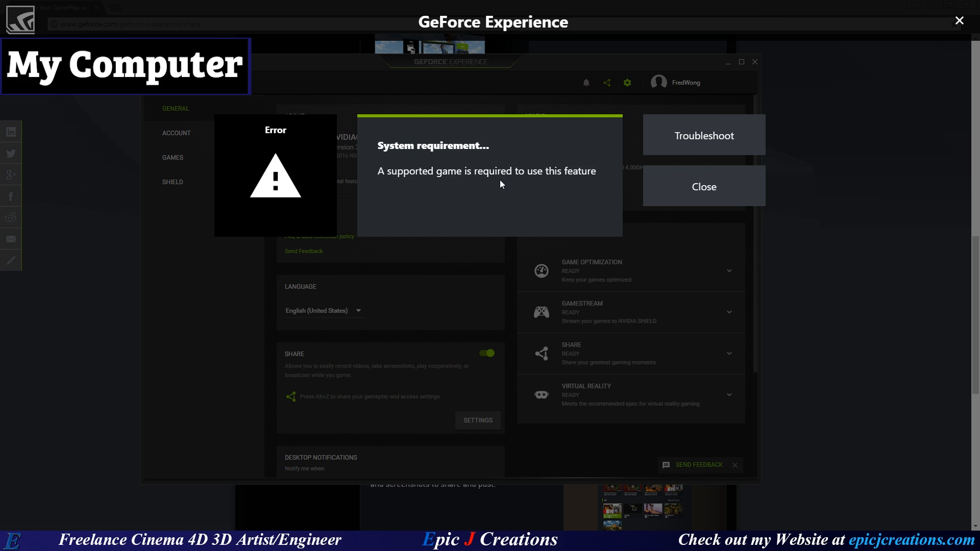
{"action": "mouse_move", "coordinate": [498, 192]}
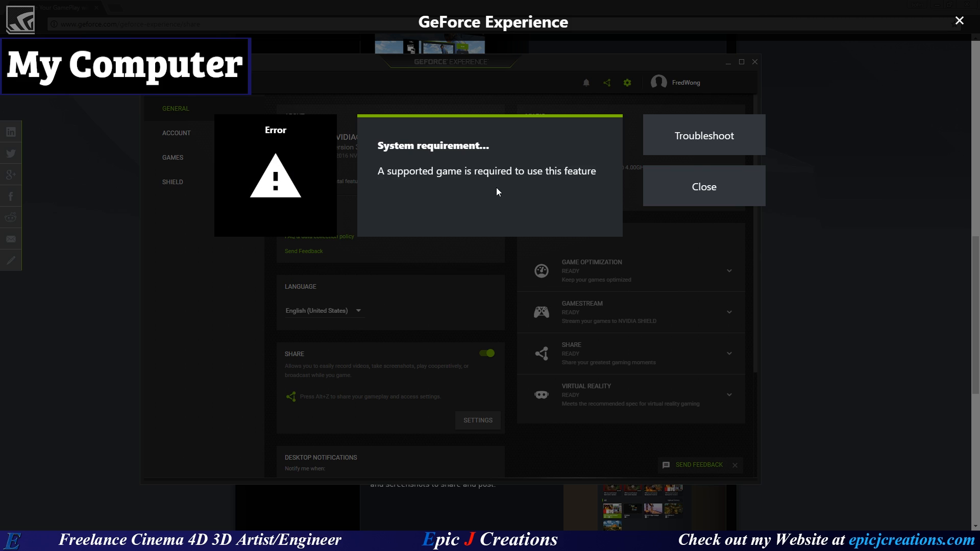
{"action": "mouse_move", "coordinate": [507, 196]}
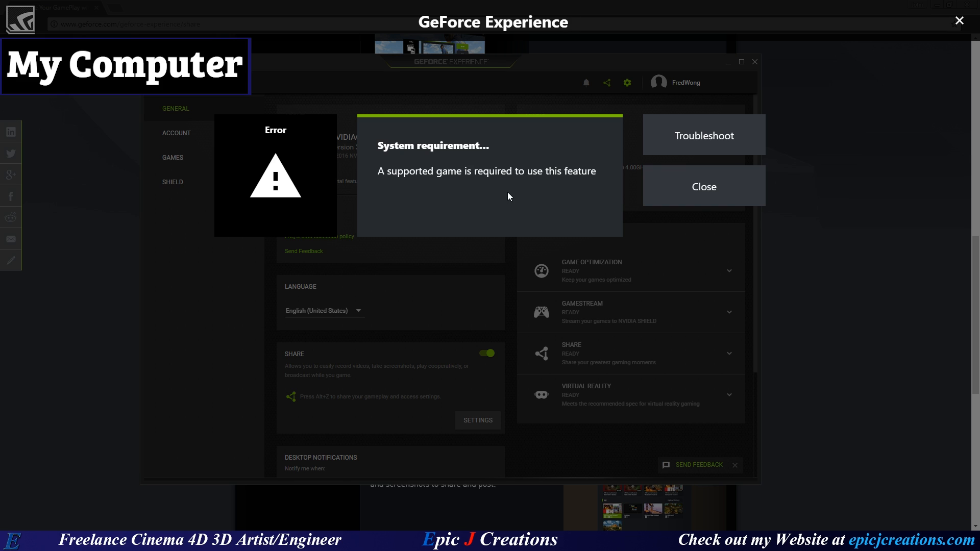
{"action": "mouse_move", "coordinate": [509, 197]}
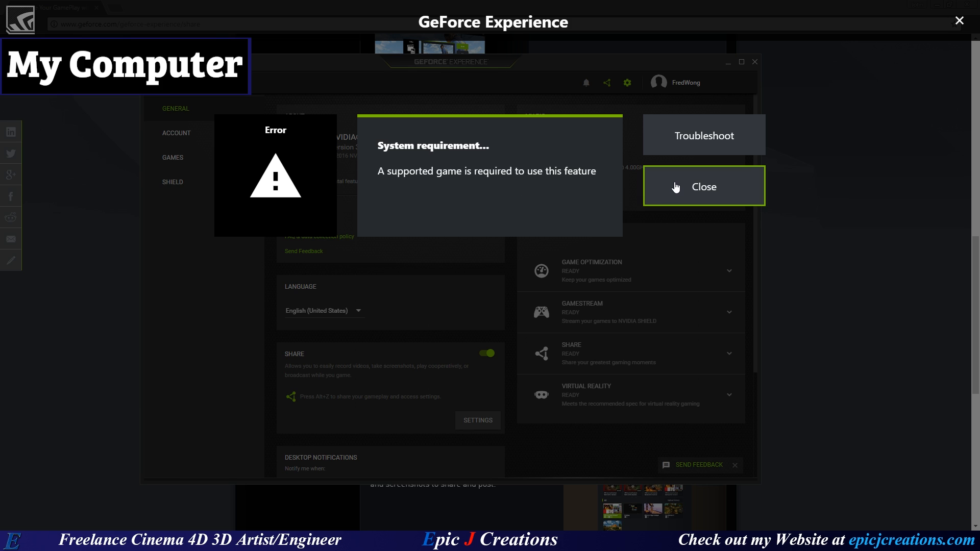
{"action": "left_click", "coordinate": [702, 187]}
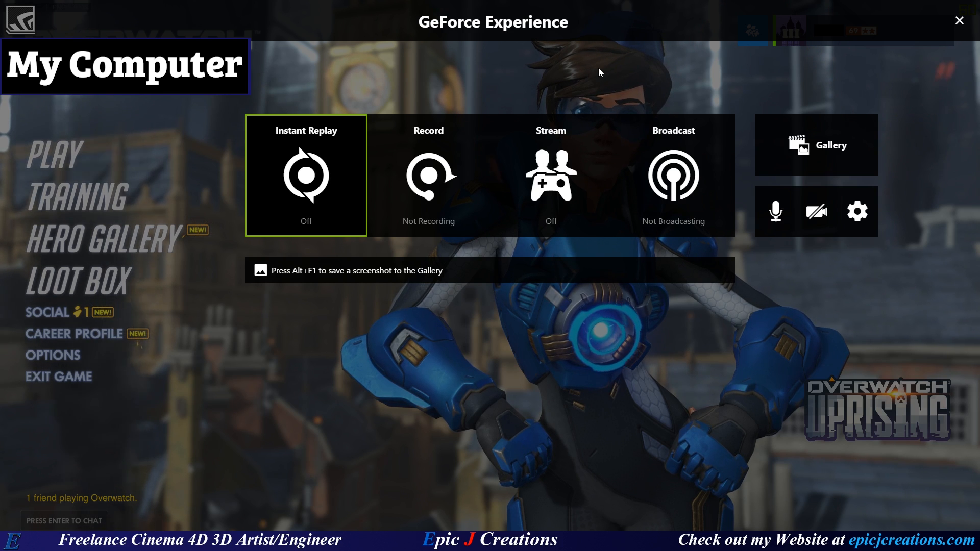
Step: Send a friend a Stream invite to play Overwatch
{"action": "left_click", "coordinate": [551, 175]}
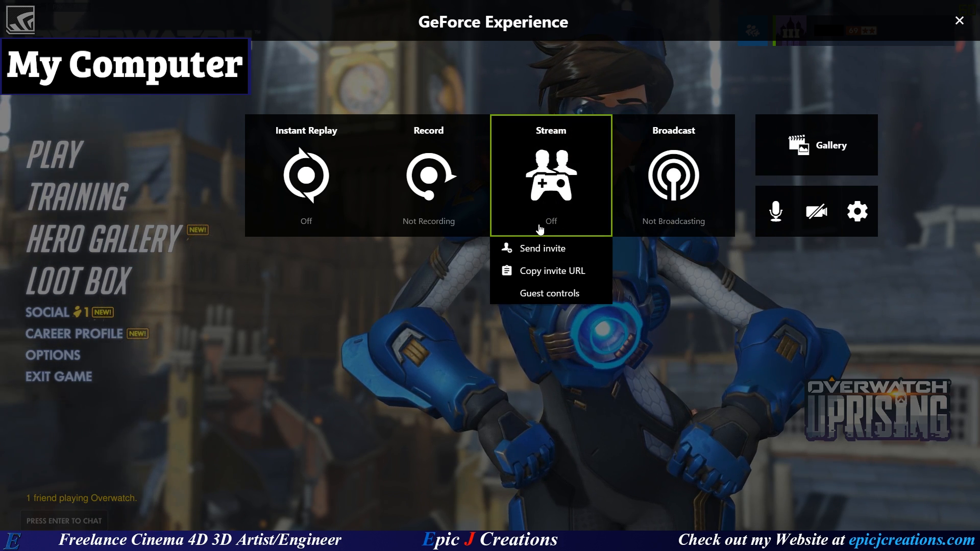
{"action": "mouse_move", "coordinate": [542, 270]}
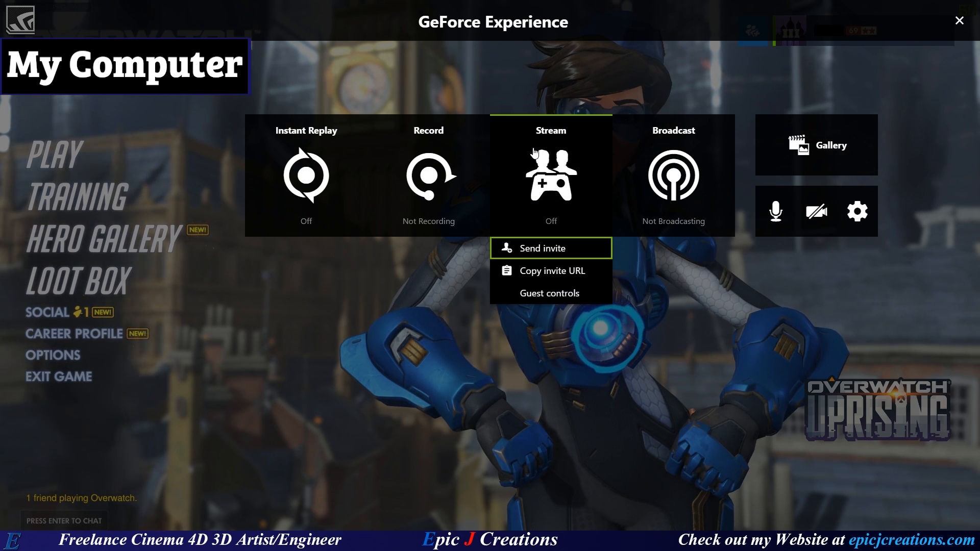
{"action": "left_click", "coordinate": [550, 248]}
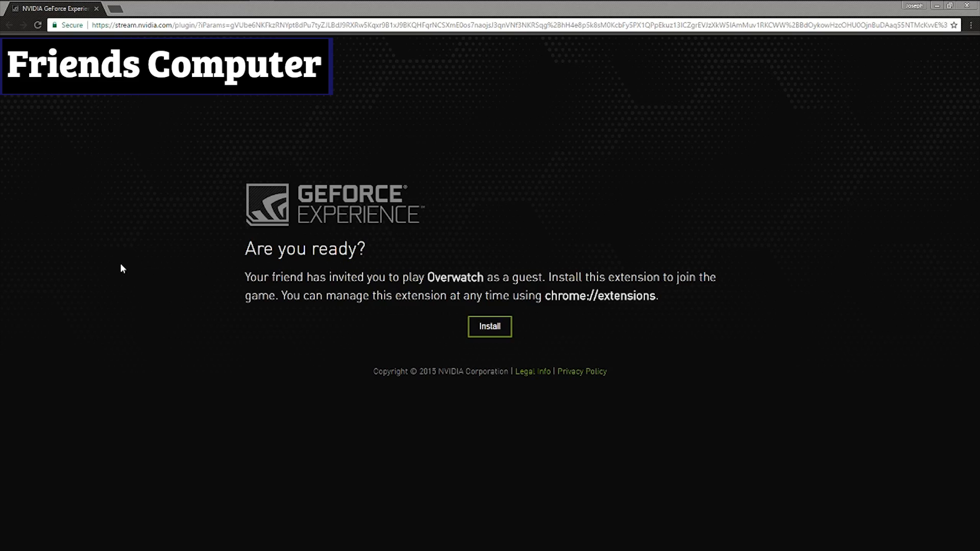
{"action": "mouse_move", "coordinate": [131, 166]}
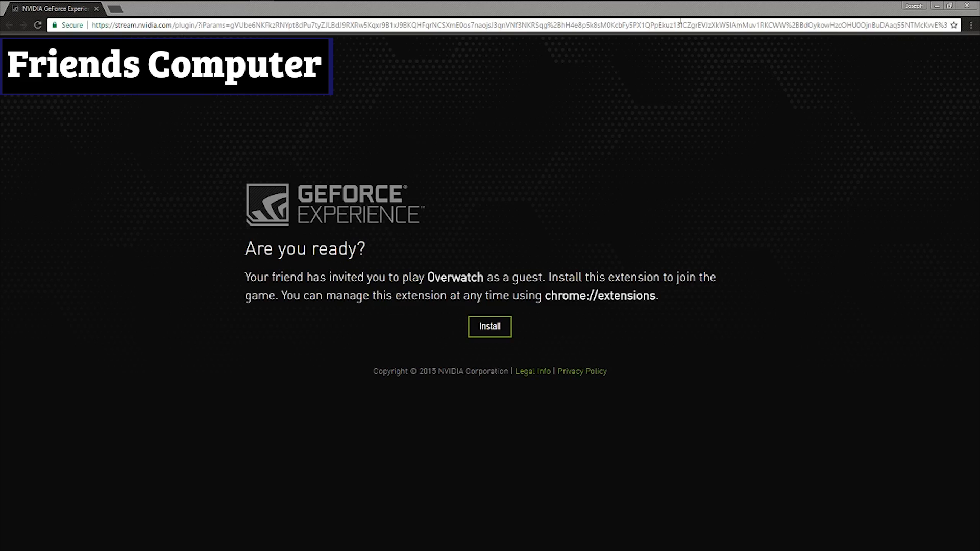
{"action": "mouse_move", "coordinate": [400, 91]}
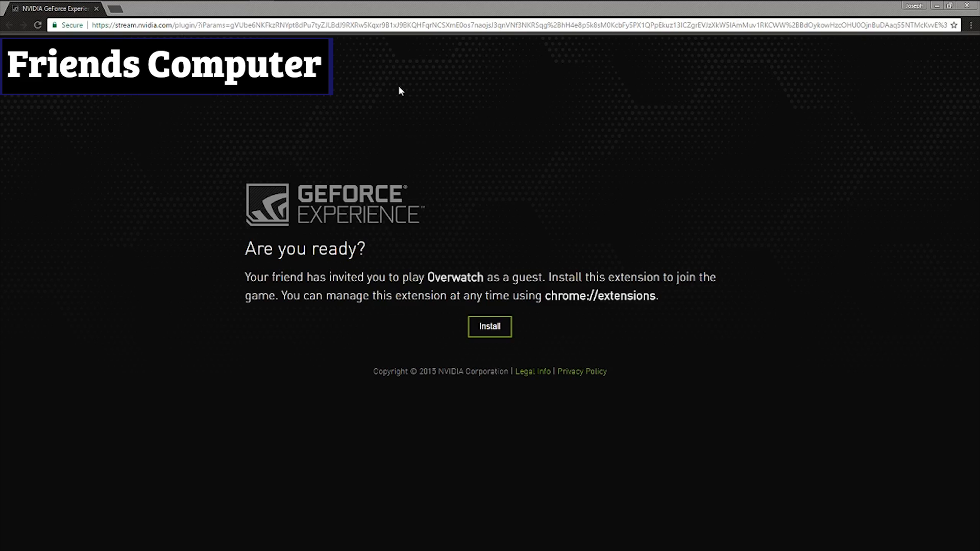
{"action": "mouse_move", "coordinate": [484, 197]}
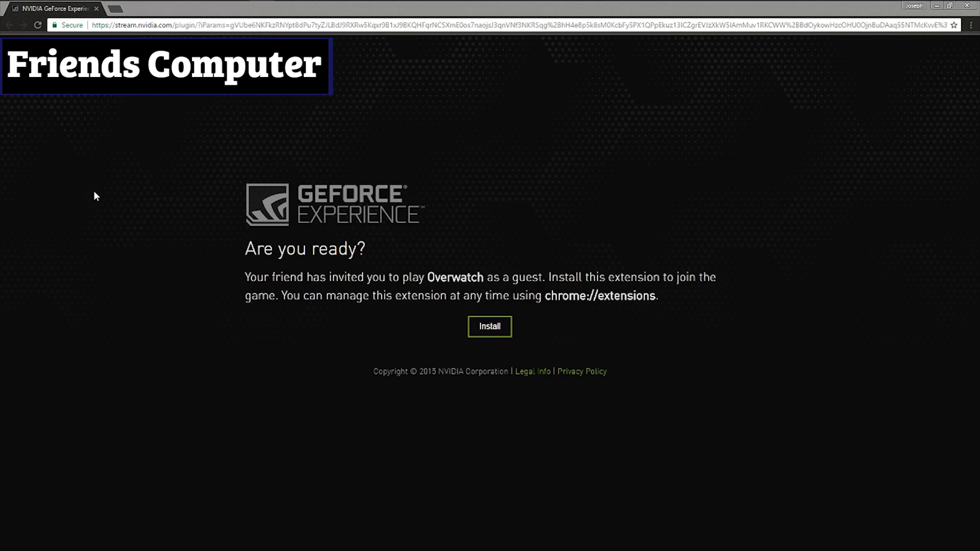
{"action": "mouse_move", "coordinate": [424, 311]}
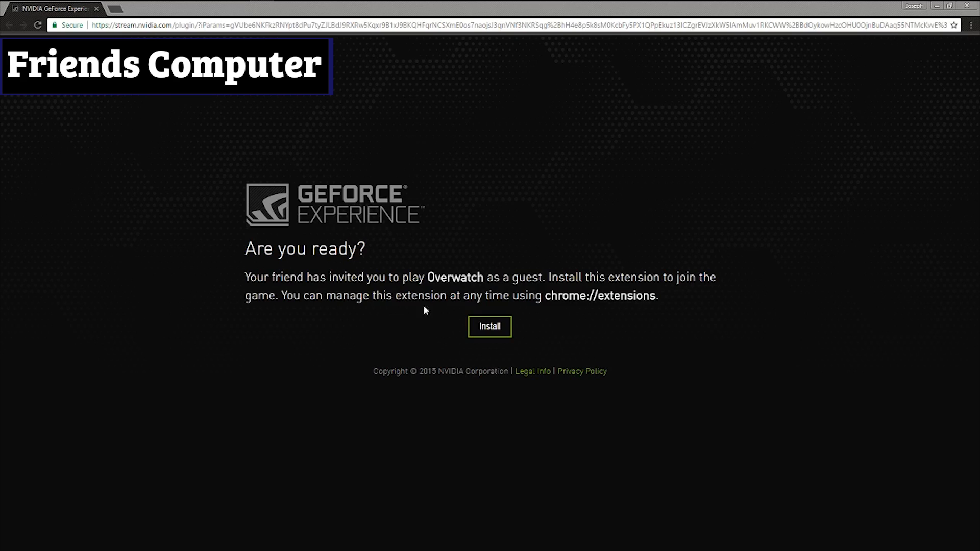
Step: Add the Stream Client extension and agree to NVIDIA's license
{"action": "left_click", "coordinate": [489, 326]}
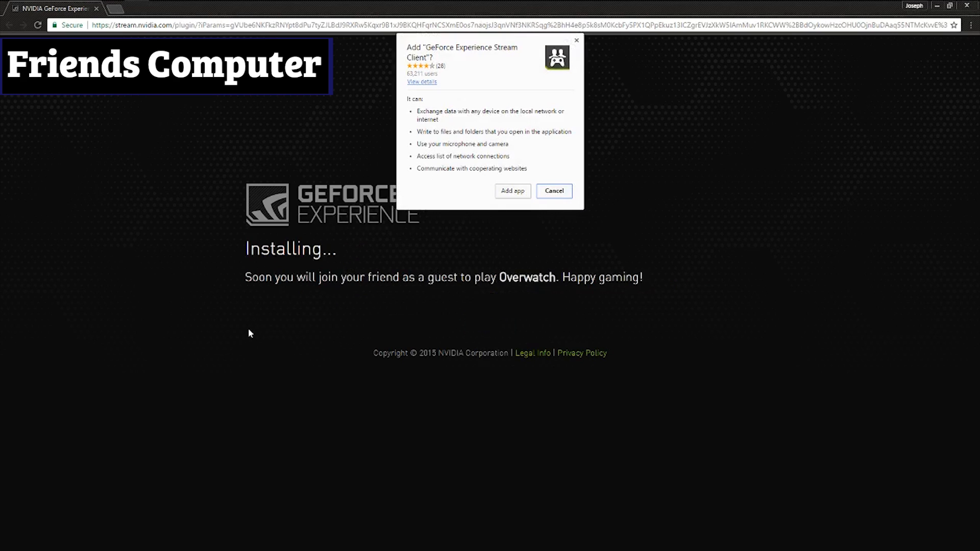
{"action": "mouse_move", "coordinate": [504, 196]}
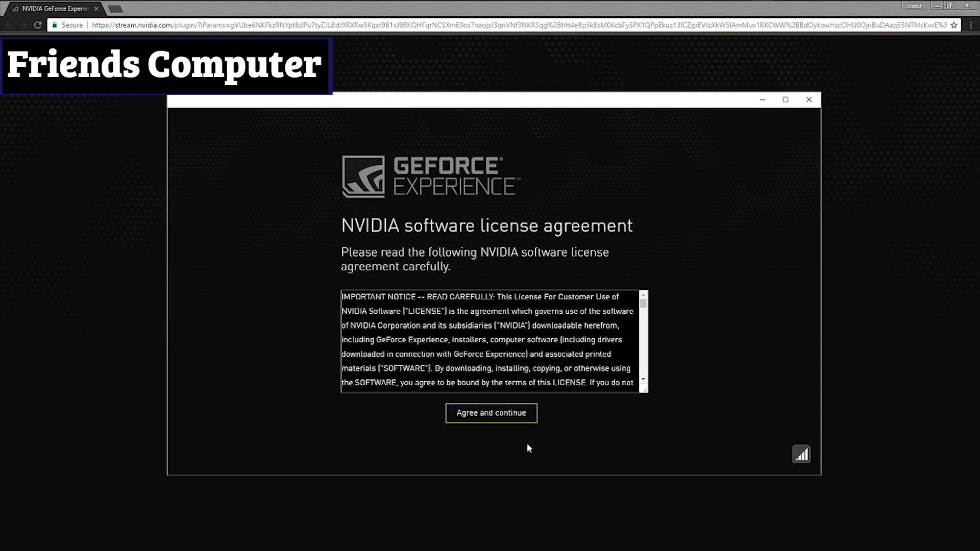
{"action": "left_click", "coordinate": [490, 412]}
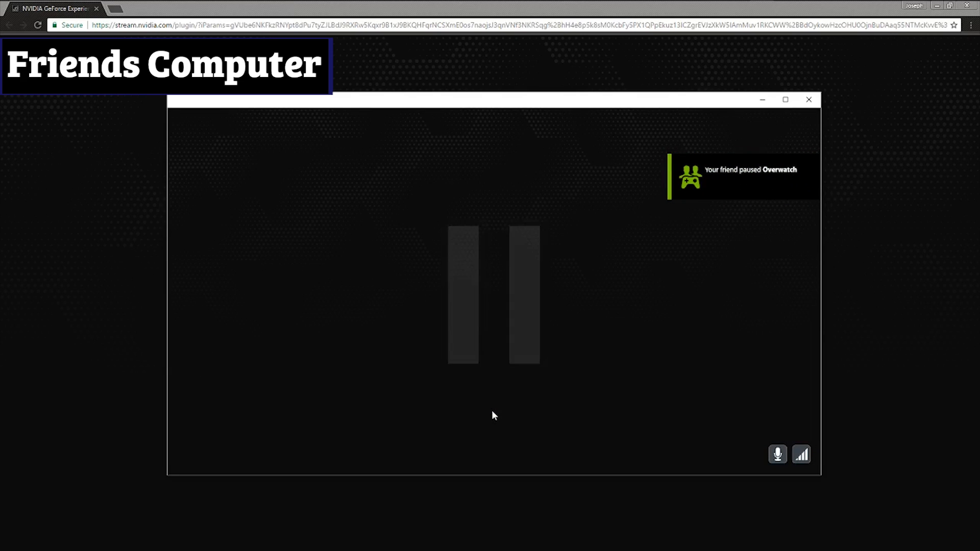
{"action": "mouse_move", "coordinate": [312, 408]}
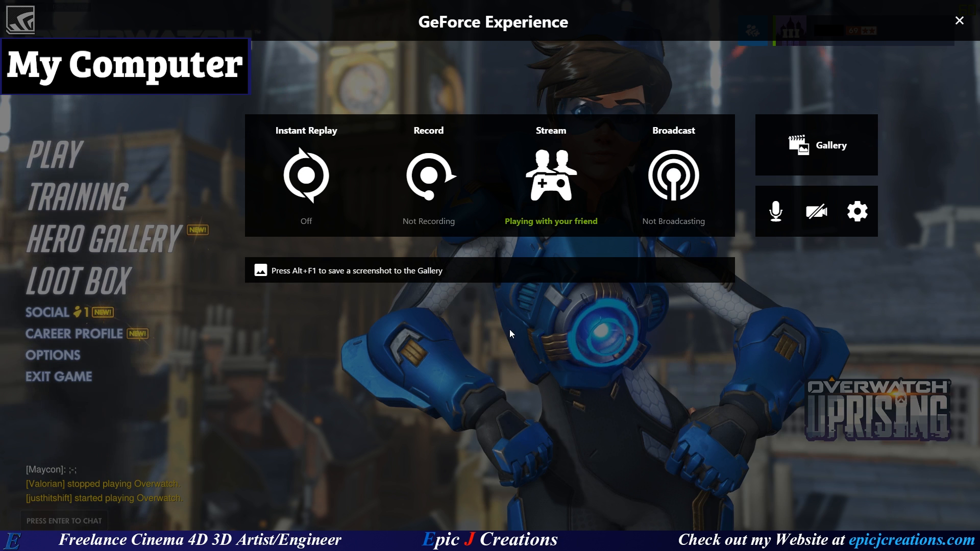
{"action": "mouse_move", "coordinate": [668, 376]}
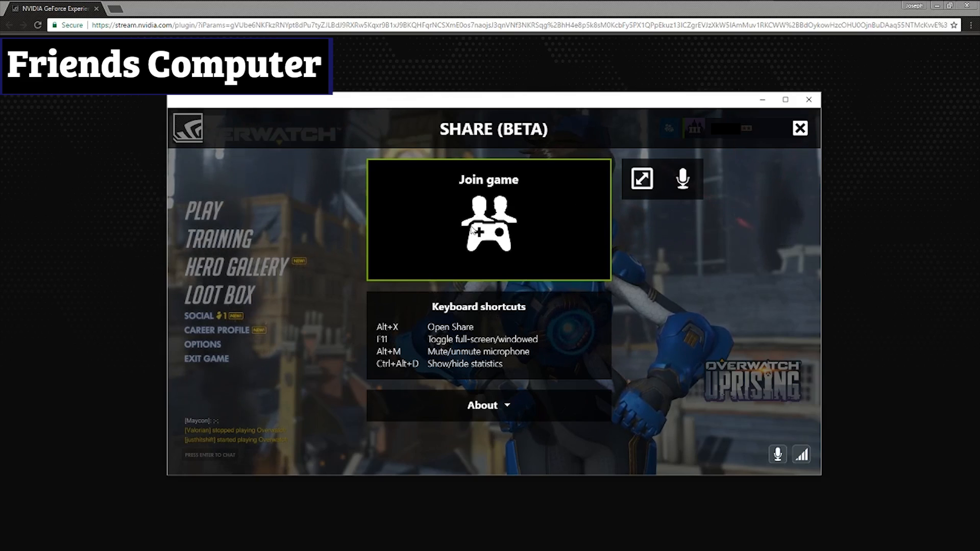
{"action": "mouse_move", "coordinate": [637, 237]}
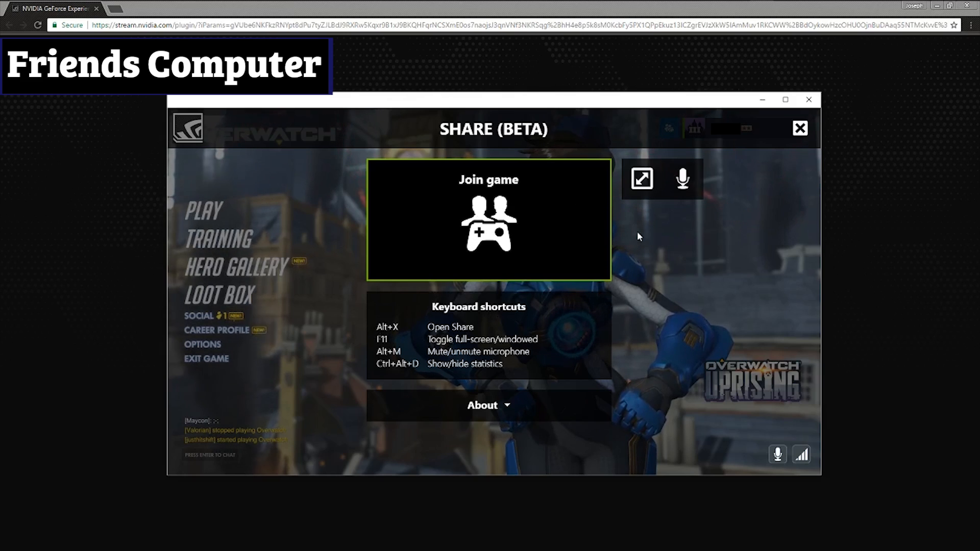
{"action": "left_click", "coordinate": [682, 178]}
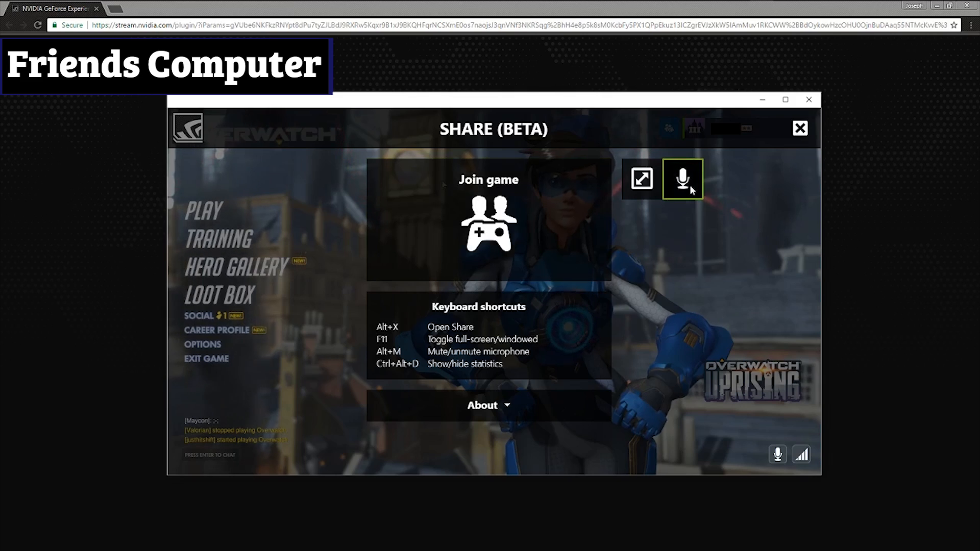
{"action": "left_click", "coordinate": [681, 178]}
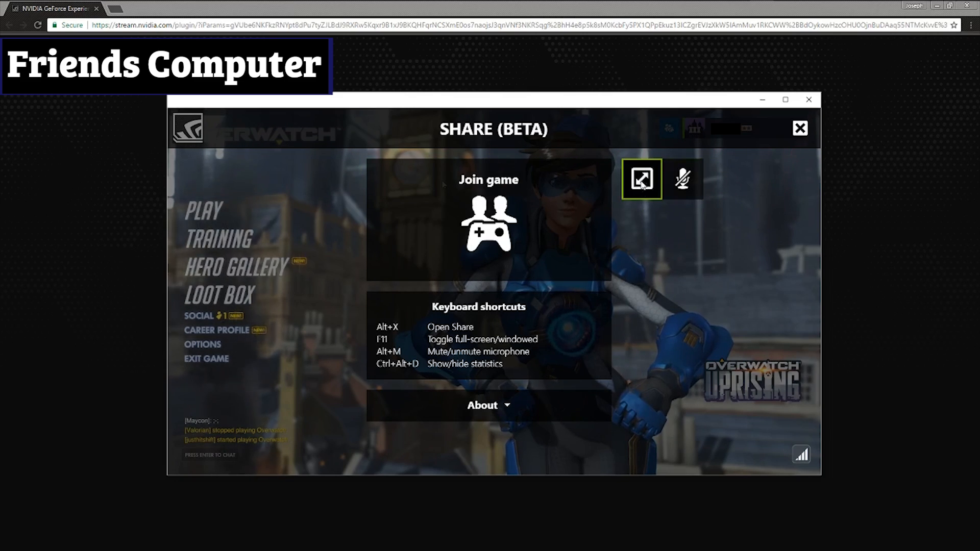
{"action": "left_click", "coordinate": [640, 179]}
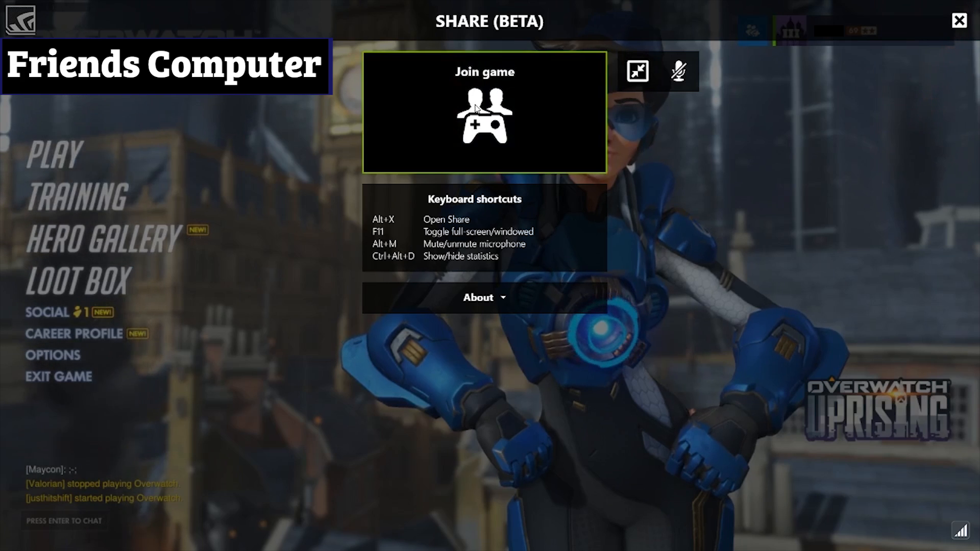
{"action": "left_click", "coordinate": [958, 20]}
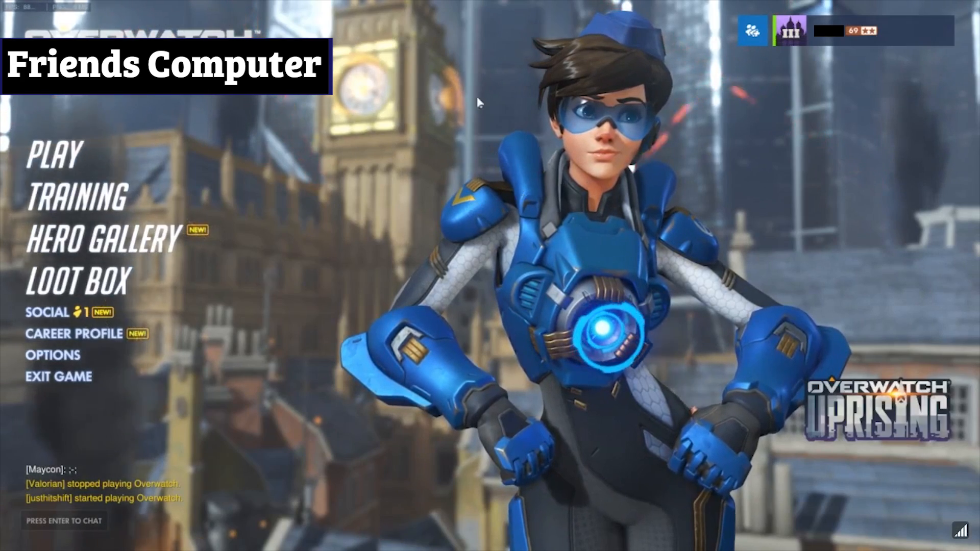
{"action": "mouse_move", "coordinate": [447, 145]}
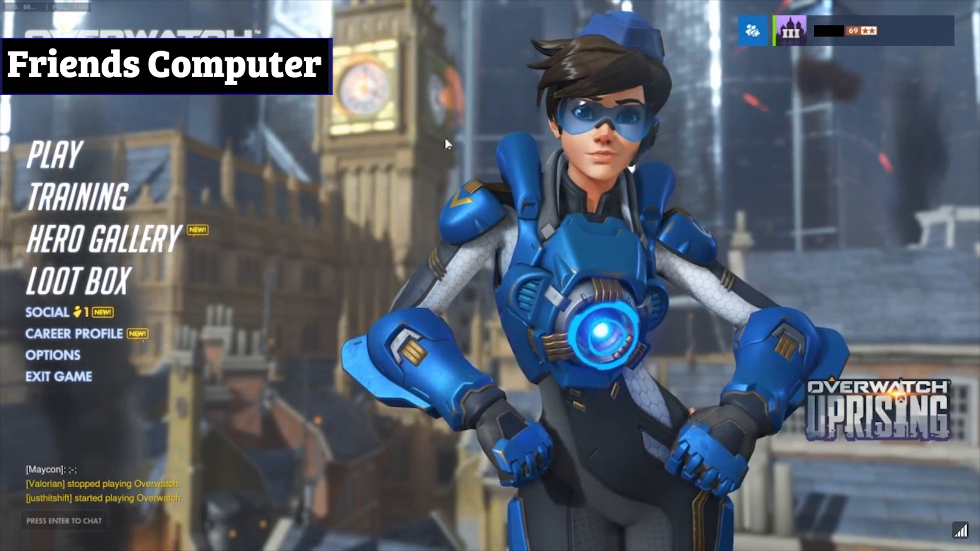
{"action": "mouse_move", "coordinate": [115, 129]}
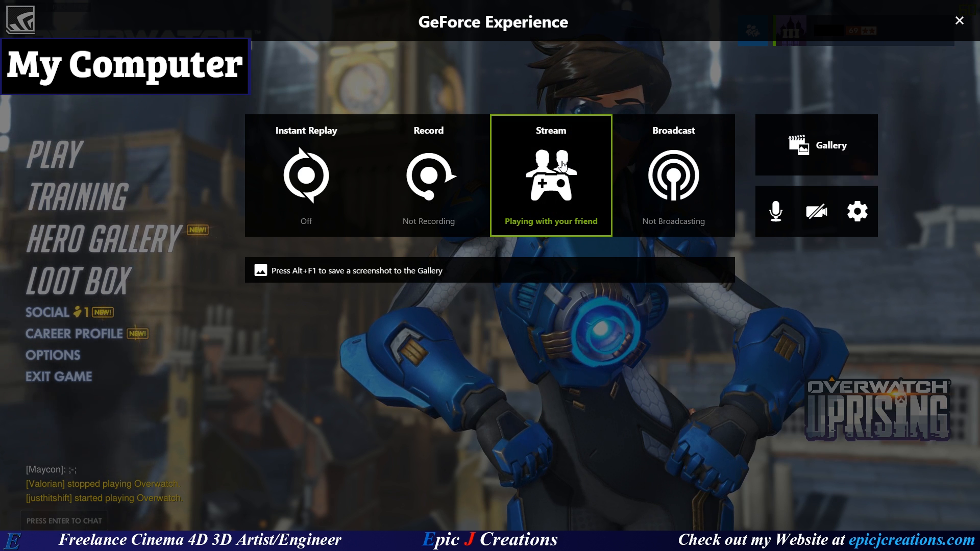
Step: Set the Stream guest controls to 'Watches me play'
{"action": "left_click", "coordinate": [551, 175]}
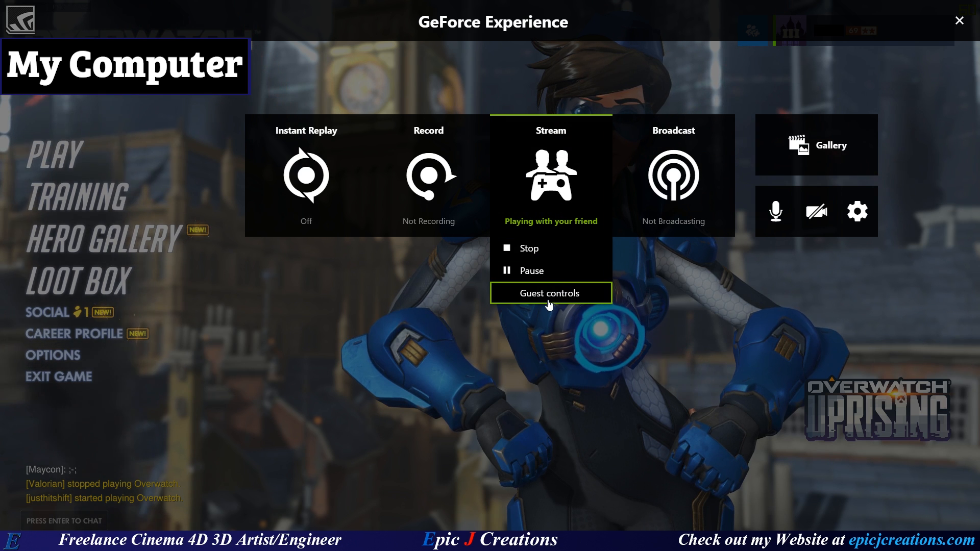
{"action": "left_click", "coordinate": [550, 293]}
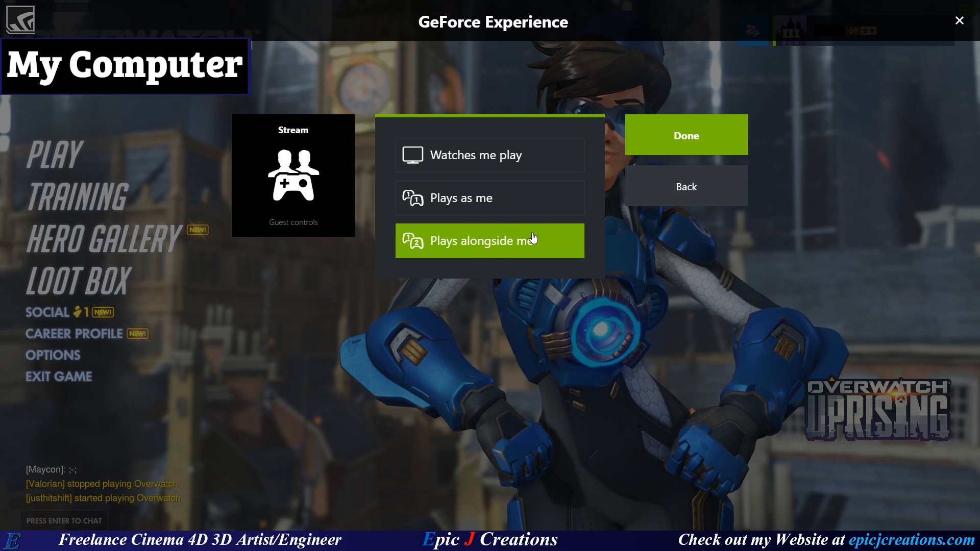
{"action": "mouse_move", "coordinate": [489, 155]}
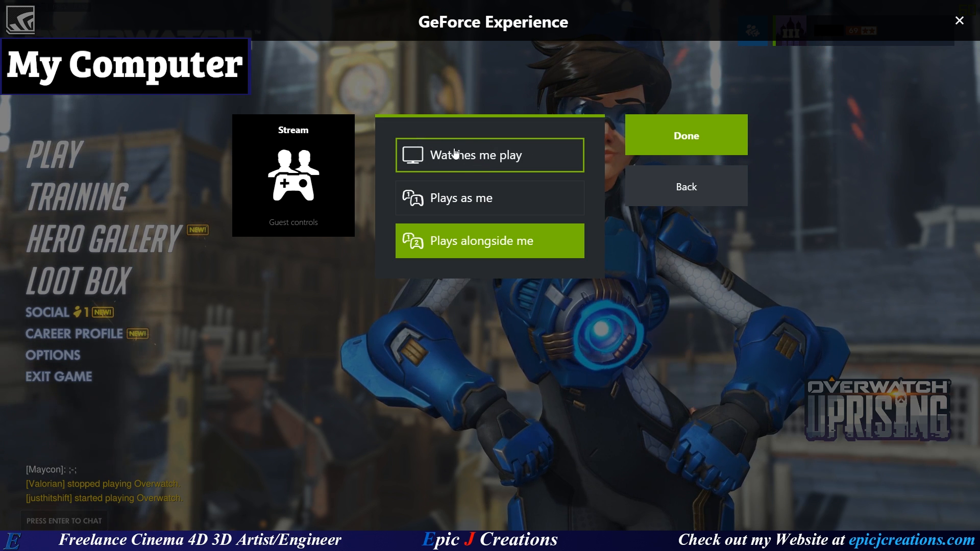
{"action": "left_click", "coordinate": [489, 155]}
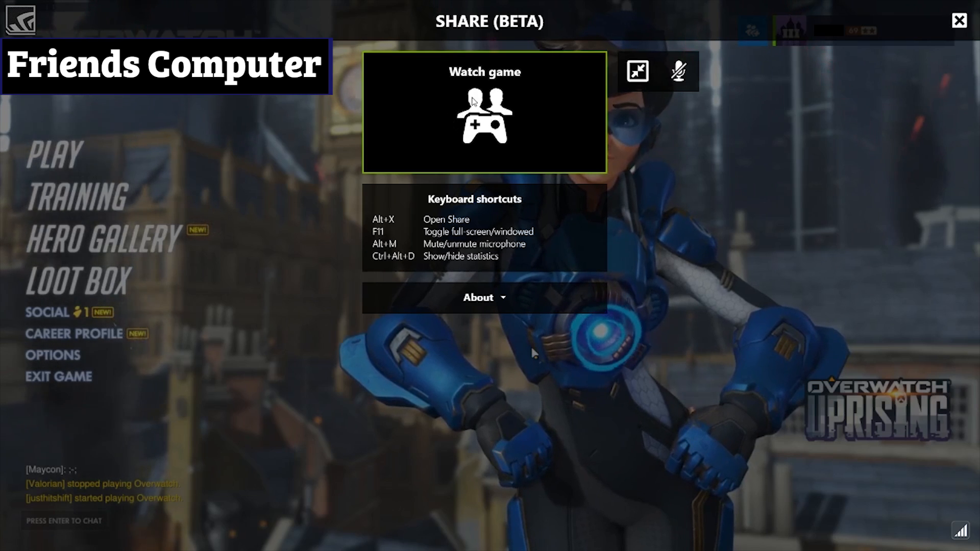
Step: Close the friend's SHARE (BETA) panel offering 'Watch game'
{"action": "left_click", "coordinate": [957, 20]}
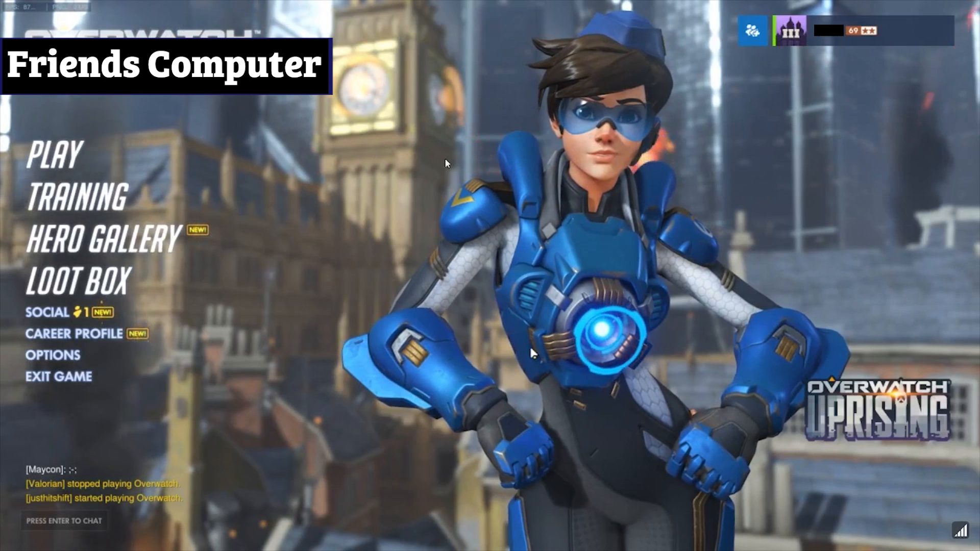
{"action": "mouse_move", "coordinate": [116, 242]}
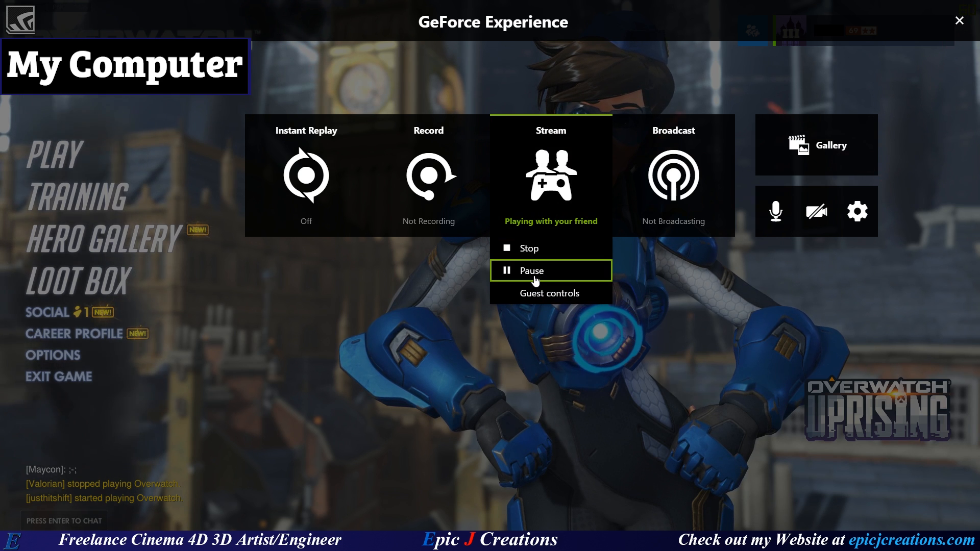
Step: Pause the stream to the friend, then reopen the friend's stream options with watch-only still set
{"action": "left_click", "coordinate": [531, 270]}
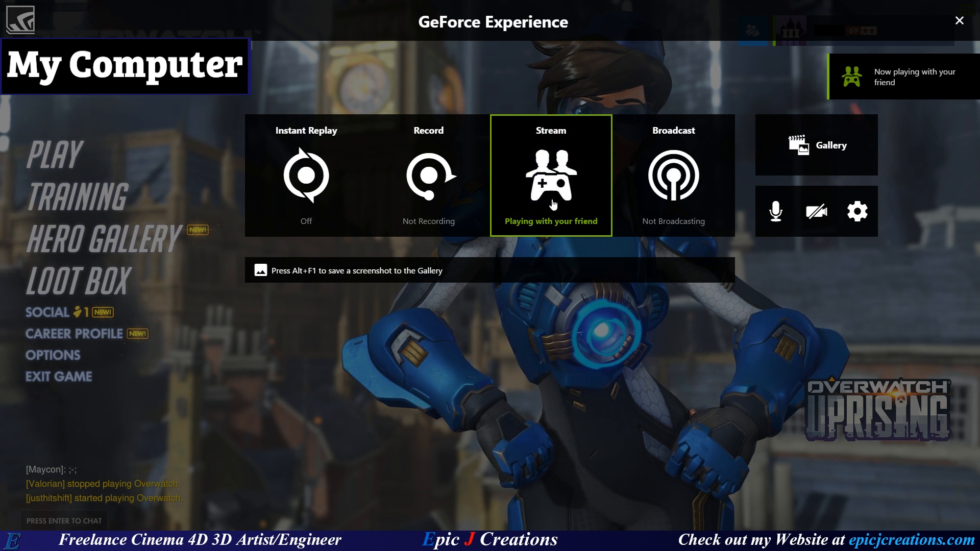
{"action": "left_click", "coordinate": [550, 175]}
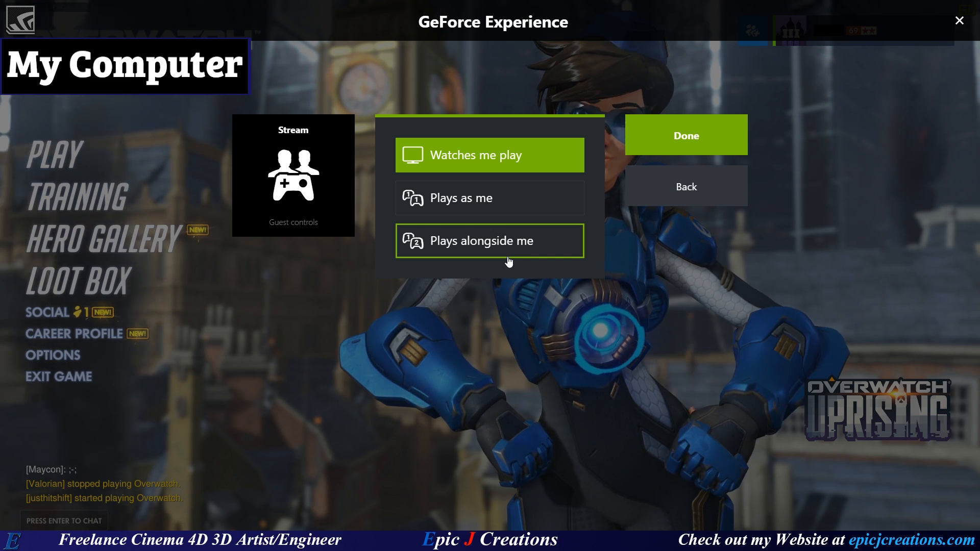
{"action": "mouse_move", "coordinate": [489, 198]}
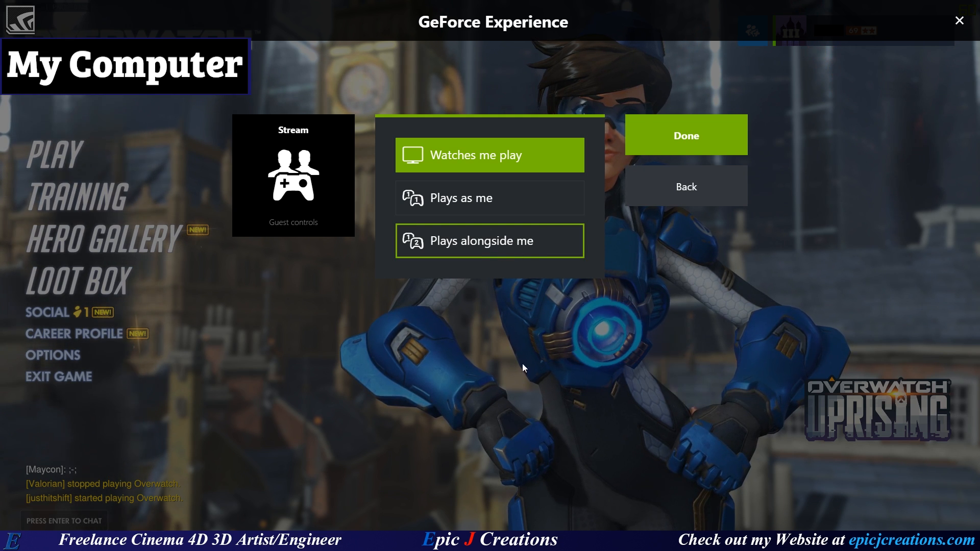
{"action": "mouse_move", "coordinate": [582, 377]}
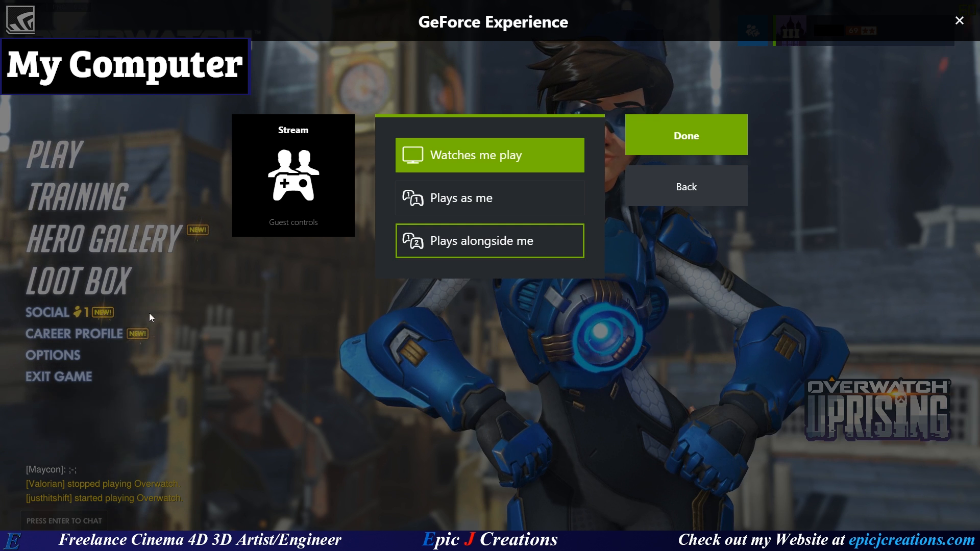
{"action": "mouse_move", "coordinate": [576, 287]}
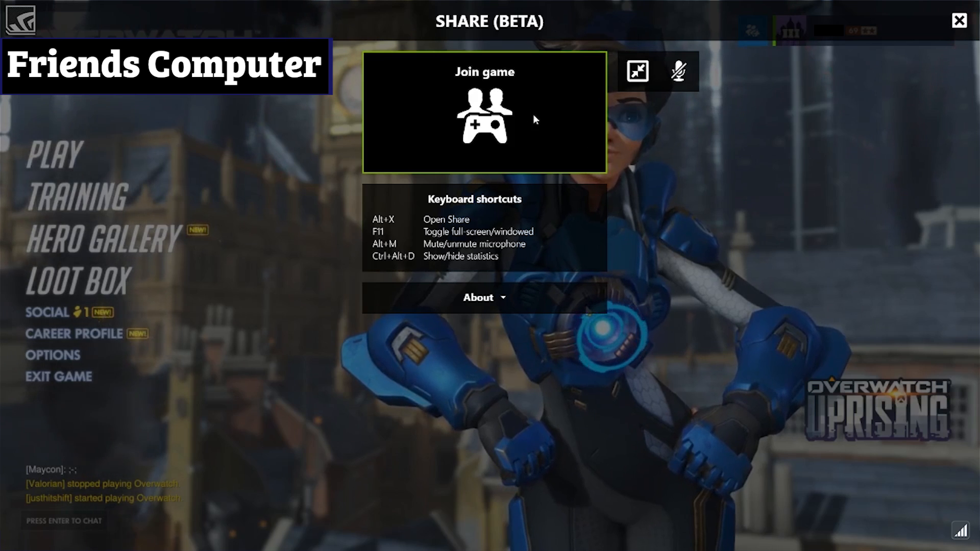
Step: Join the host's shared game from the friend's Share (Beta) overlay
{"action": "left_click", "coordinate": [958, 21]}
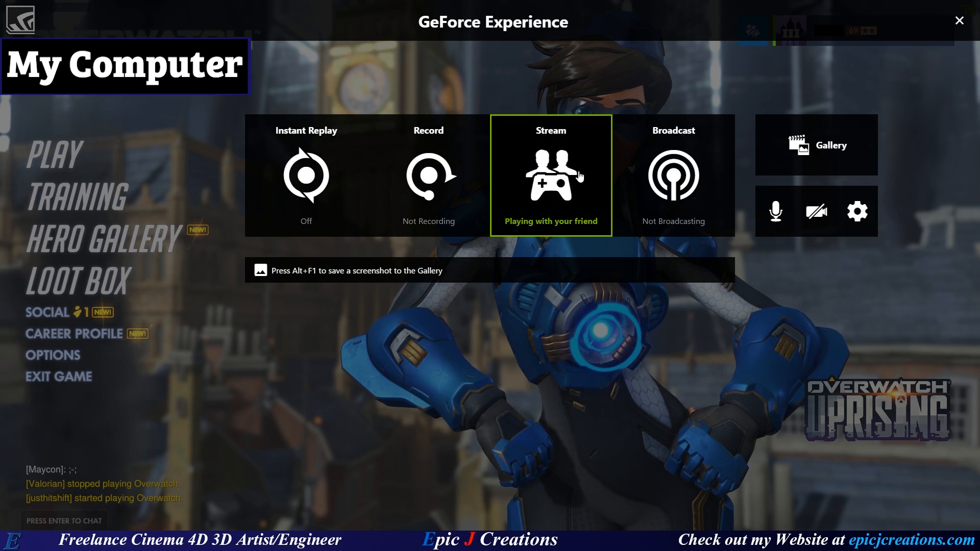
Step: End the Overwatch stream from the host's stream options so the friend's session ends
{"action": "left_click", "coordinate": [551, 175]}
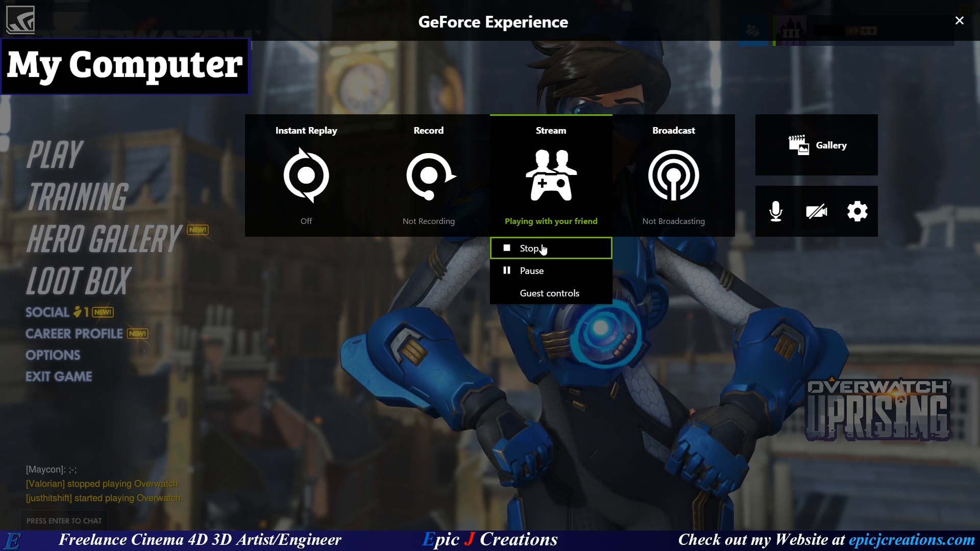
{"action": "left_click", "coordinate": [551, 248]}
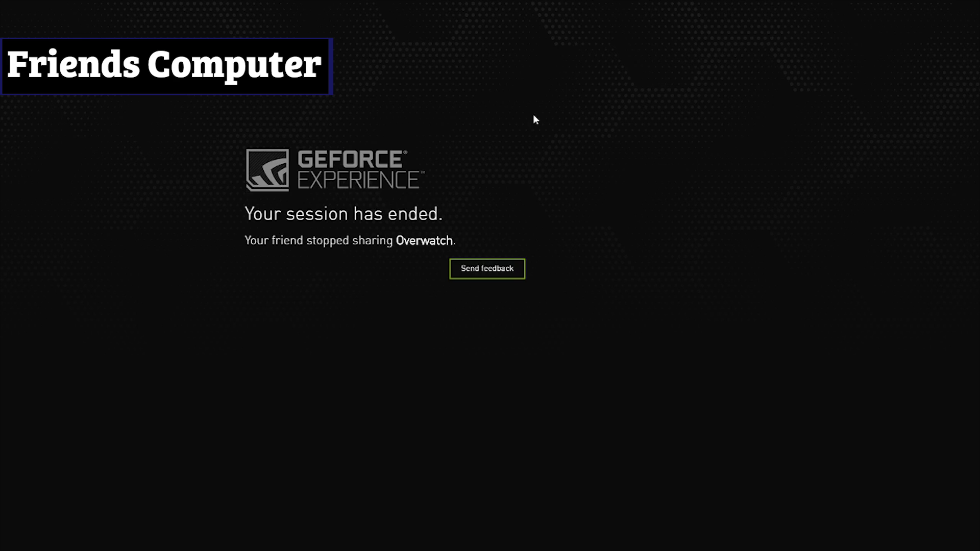
{"action": "mouse_move", "coordinate": [627, 169]}
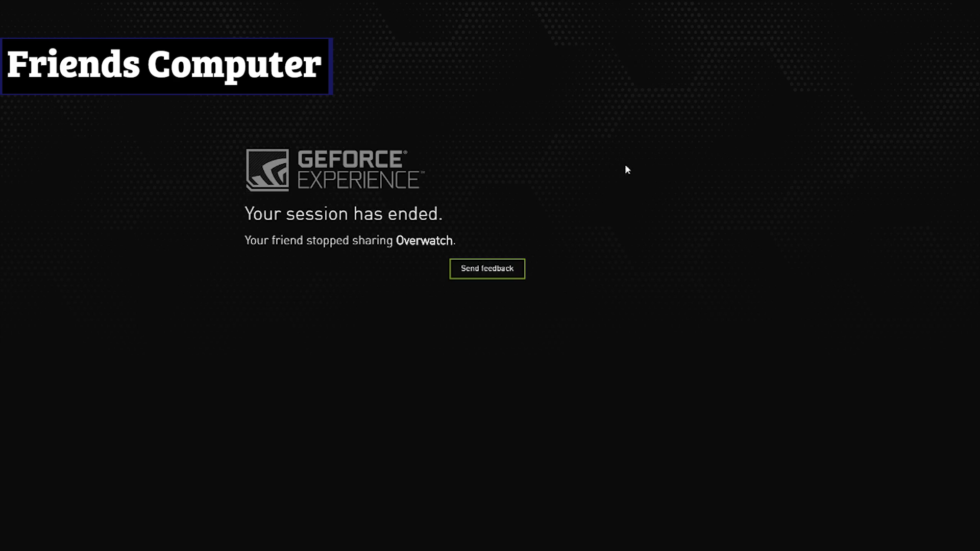
{"action": "mouse_move", "coordinate": [576, 178]}
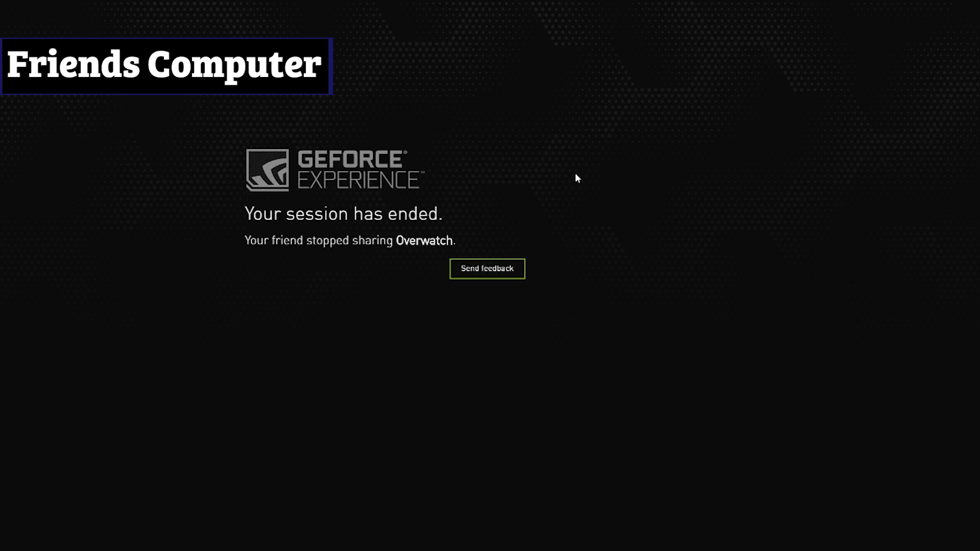
{"action": "mouse_move", "coordinate": [717, 161]}
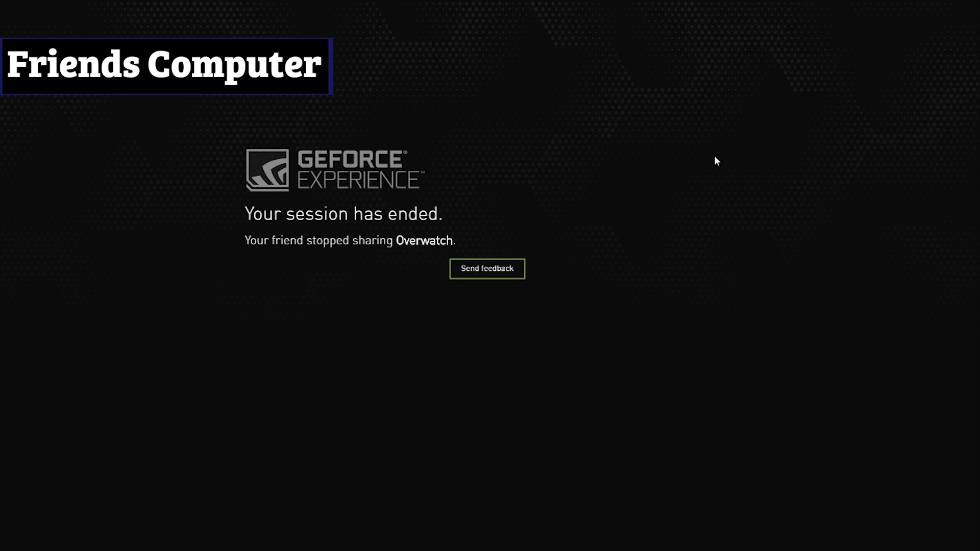
{"action": "mouse_move", "coordinate": [688, 148]}
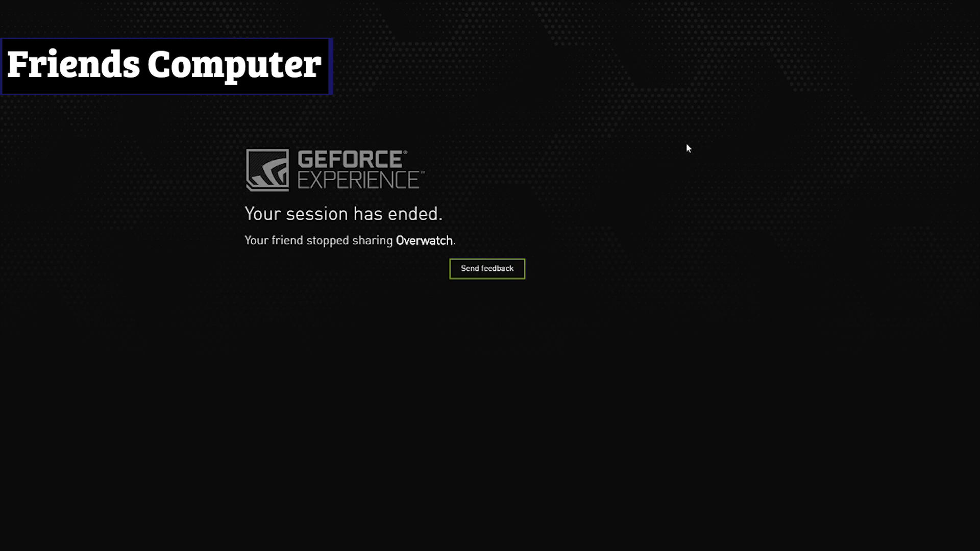
{"action": "mouse_move", "coordinate": [761, 102]}
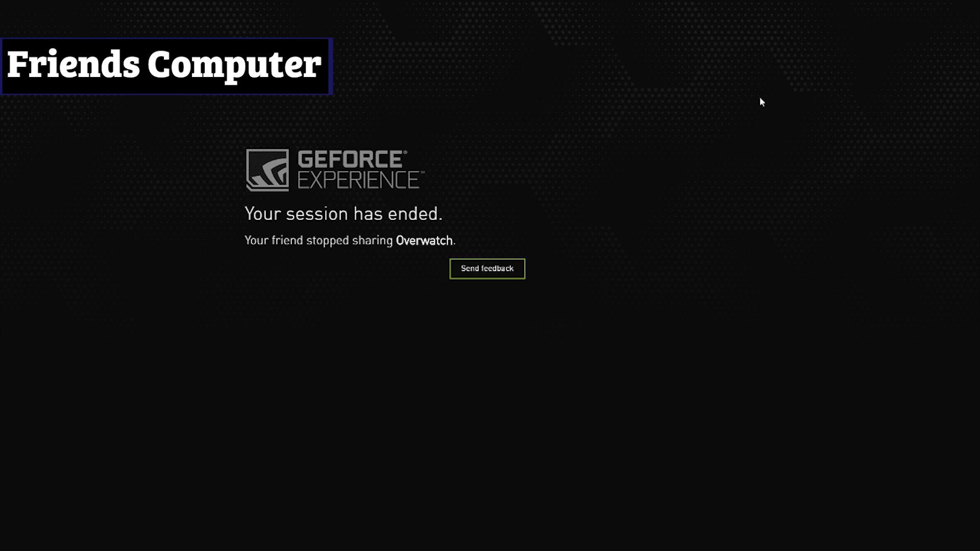
{"action": "mouse_move", "coordinate": [721, 127]}
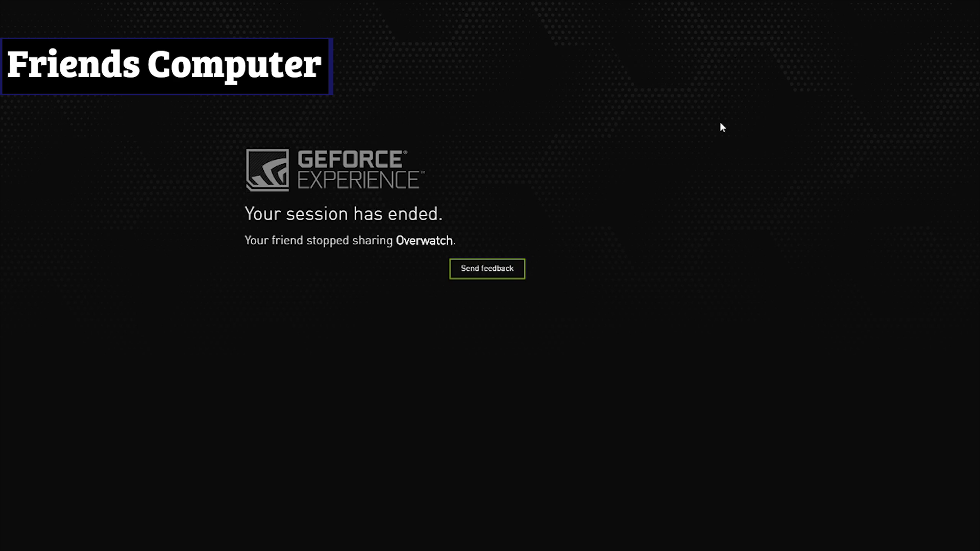